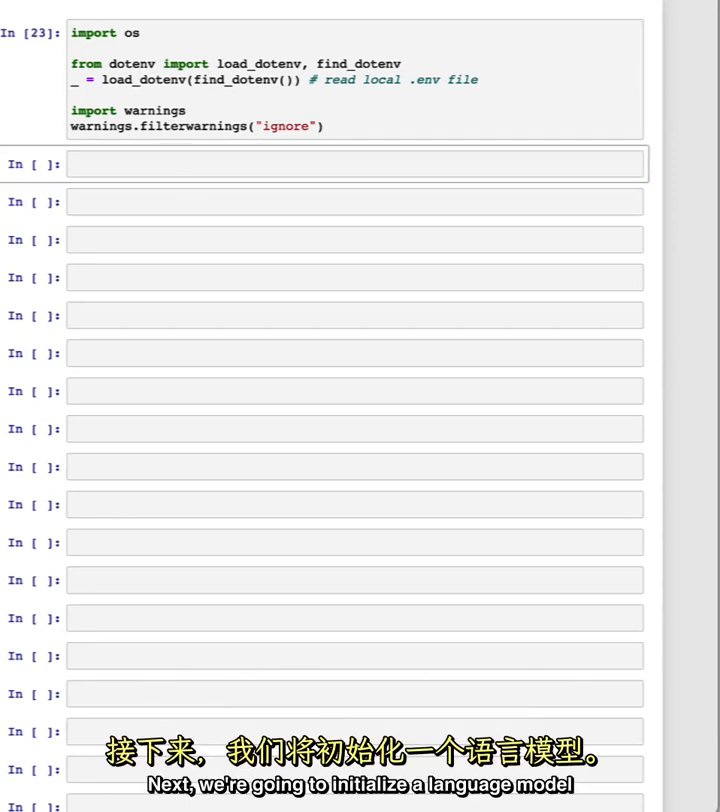
mouse_move(184, 152)
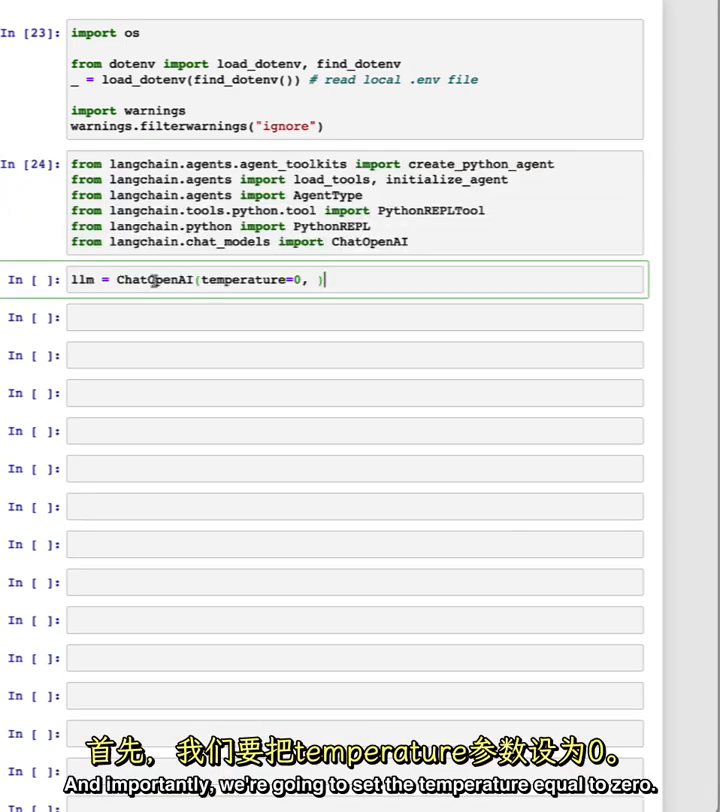
Fix the ChatOpenAI temperature to 0 and start the load_tools line for llm-math and wikipedia
key(Backspace)
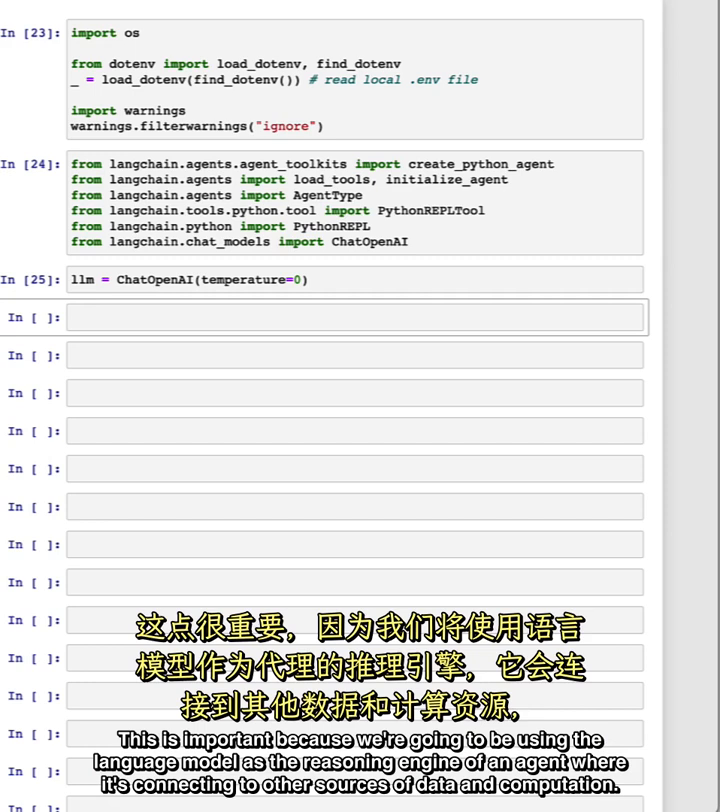
click(296, 280)
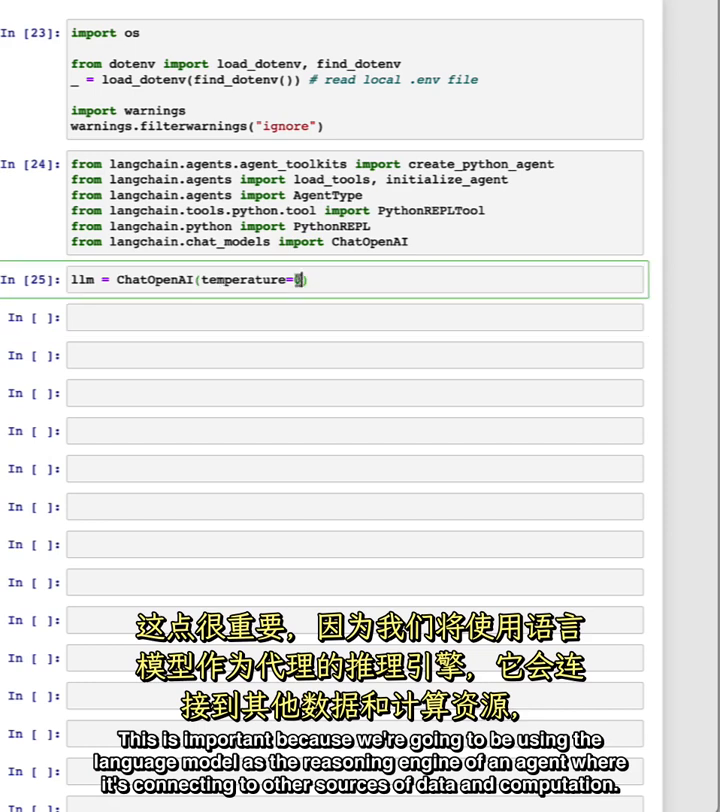
text(0)
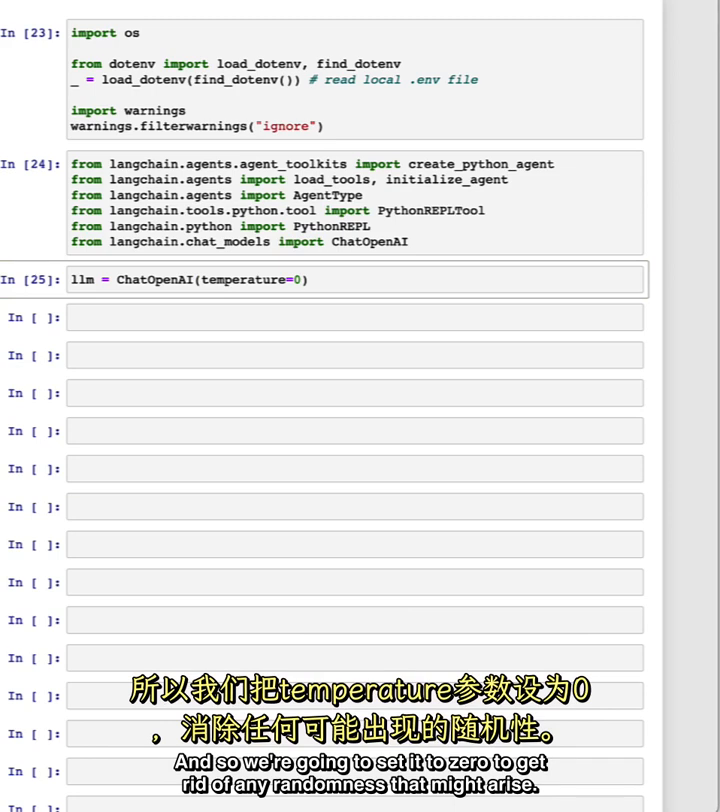
text(tools = load_tools(["llm-math","wikipedia"], llm=llm))
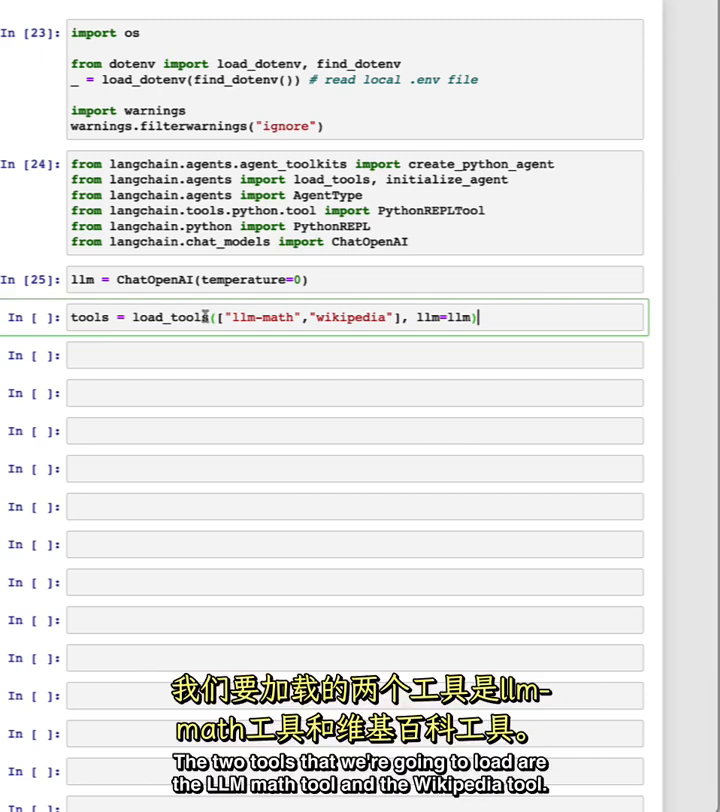
Highlight load_tools, llm-math and wikipedia in the tools line for emphasis
double_click(260, 316)
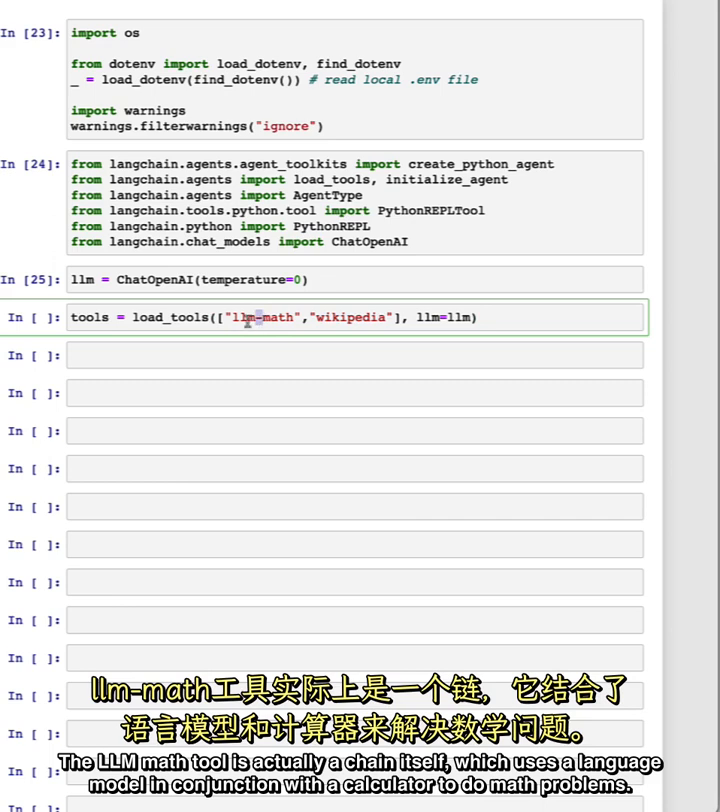
double_click(266, 316)
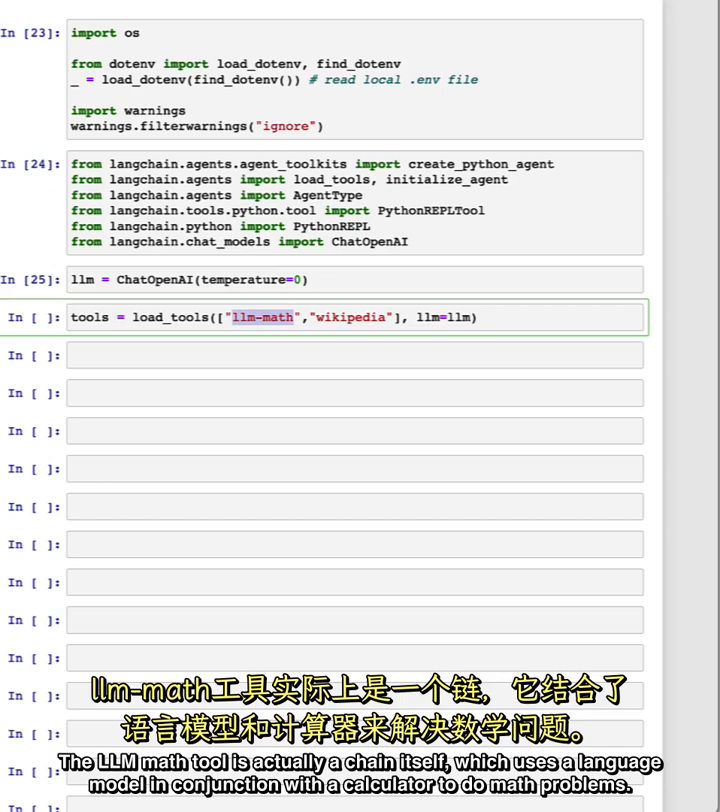
double_click(348, 316)
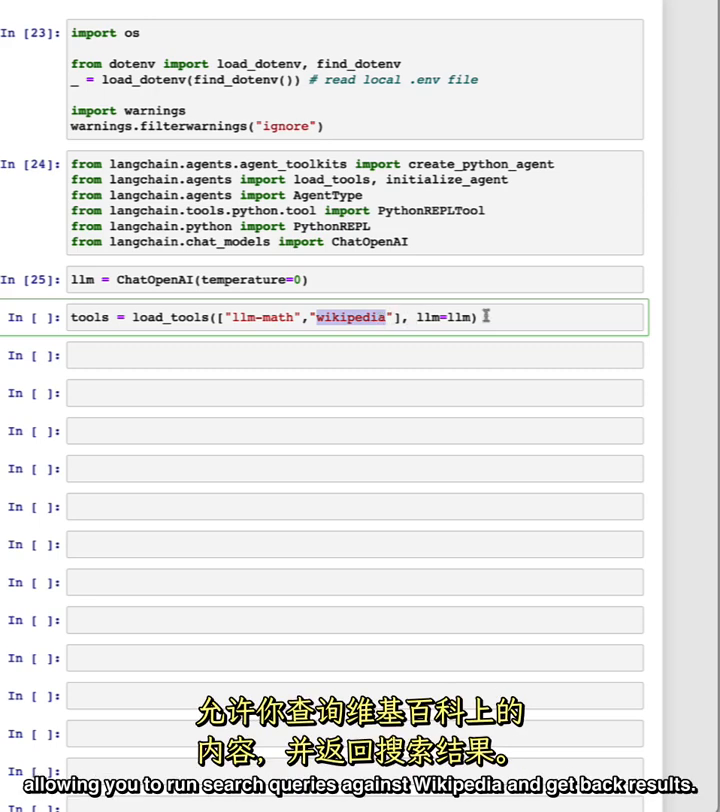
click(480, 316)
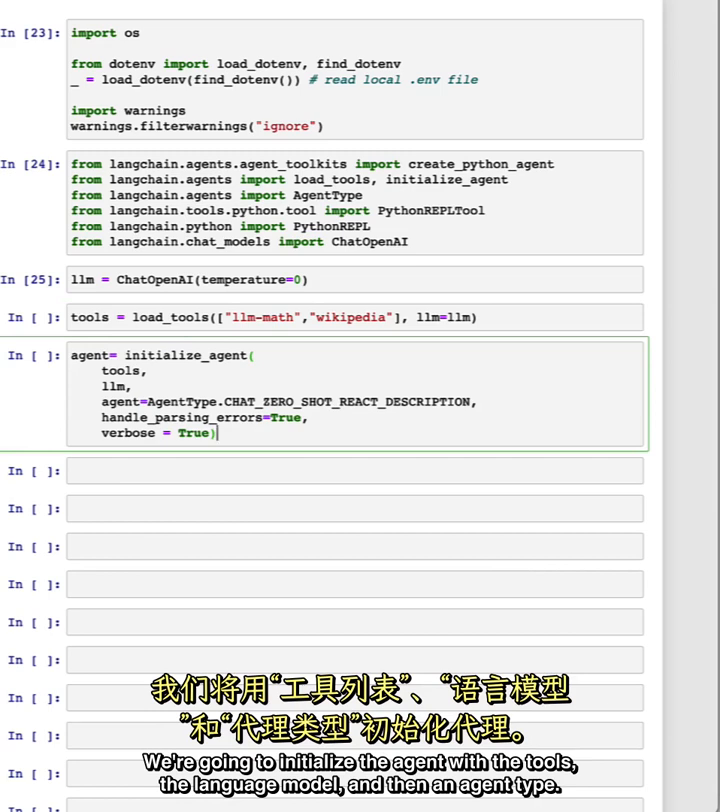
Enter the initialize_agent cell with CHAT_ZERO_SHOT_REACT_DESCRIPTION, handle_parsing_errors and verbose
click(354, 316)
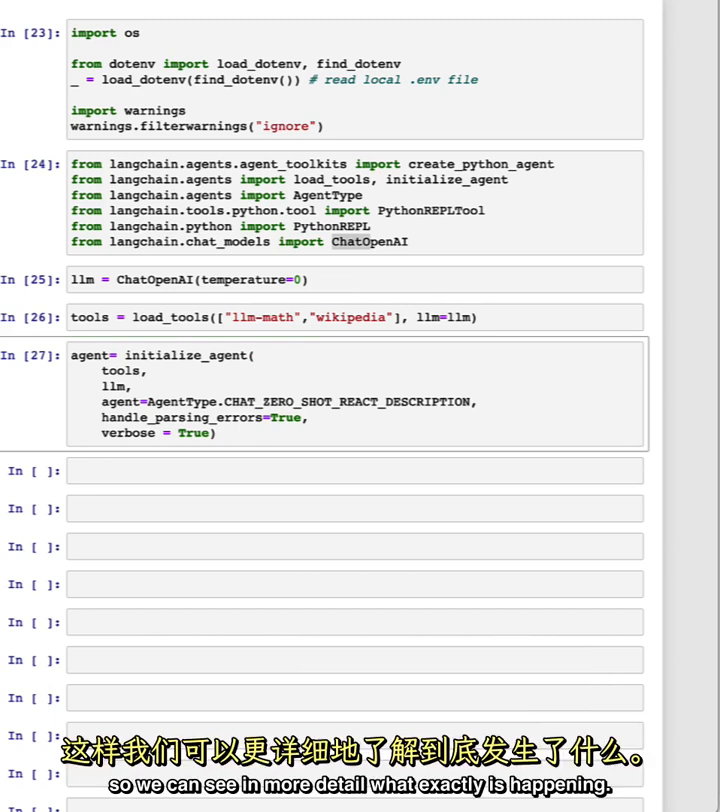
Run agent("What is the 25% of 300?") and review the Calculator trace with 300*0.25 giving 75.0
text(agent("What is the 25% of 300?"))
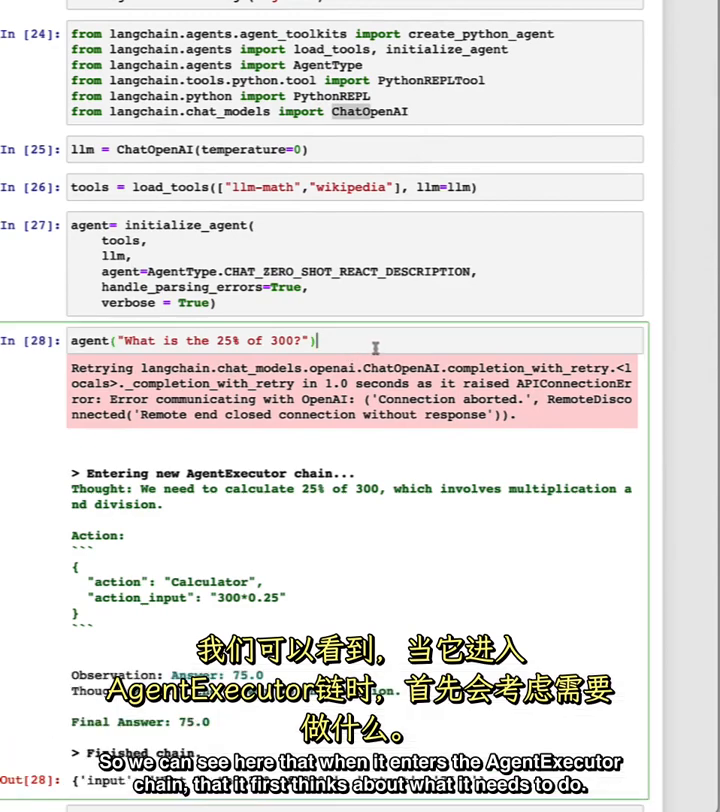
scroll(down, 3)
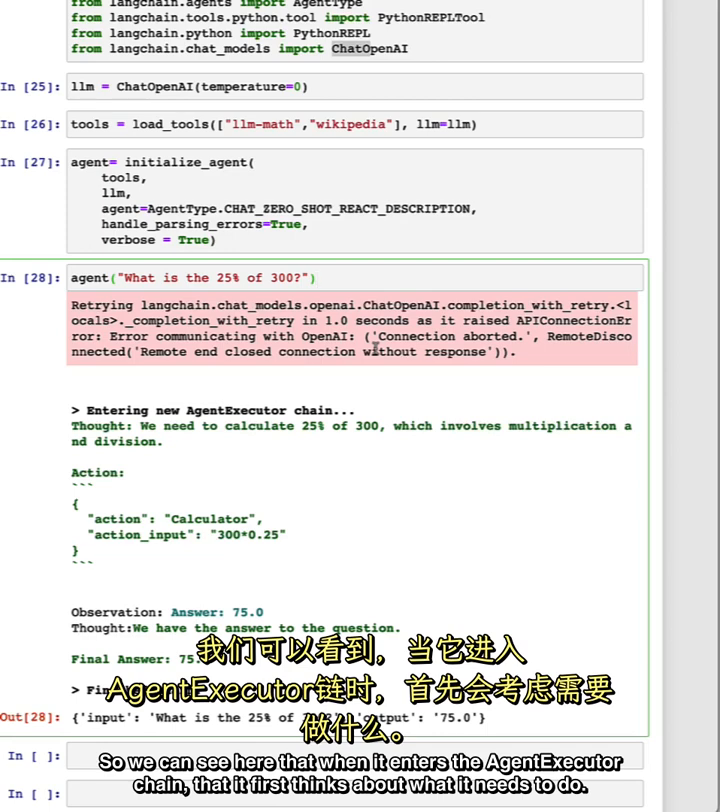
scroll(down, 3)
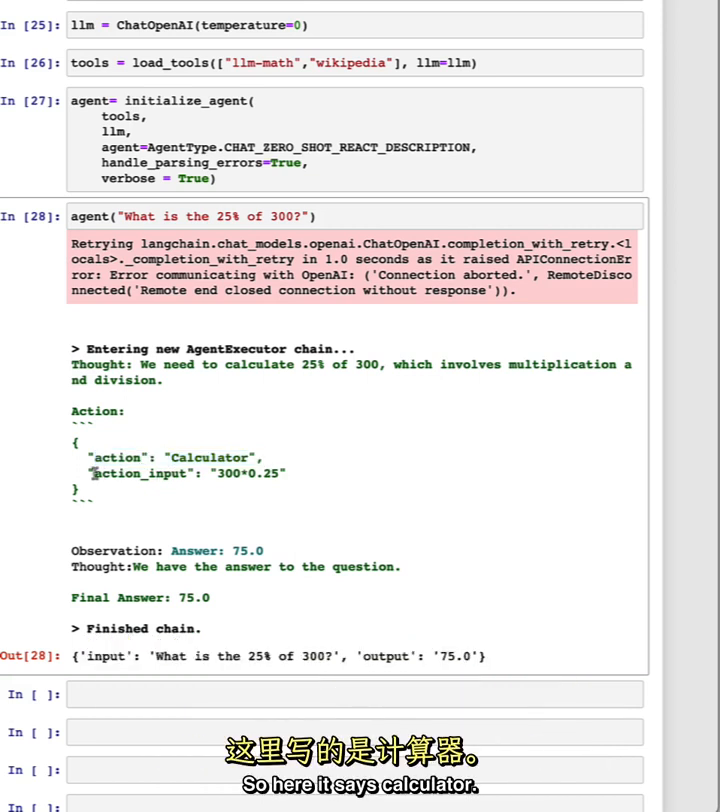
double_click(136, 472)
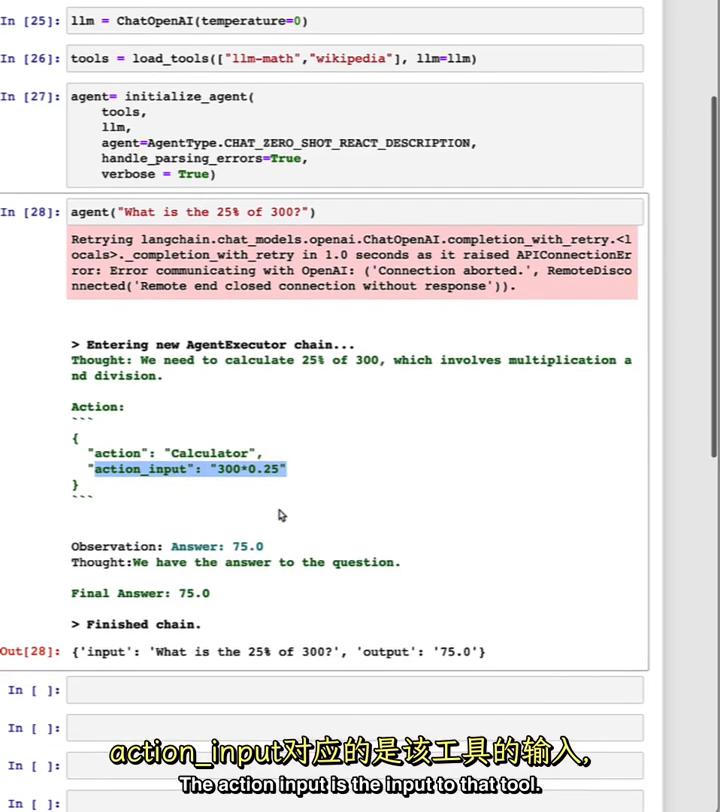
mouse_move(256, 596)
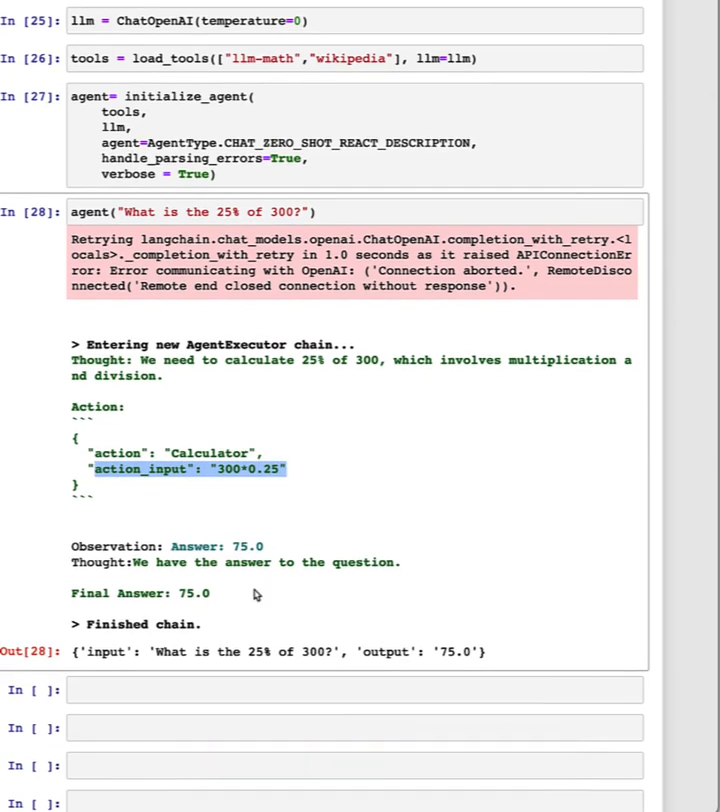
scroll(down, 3)
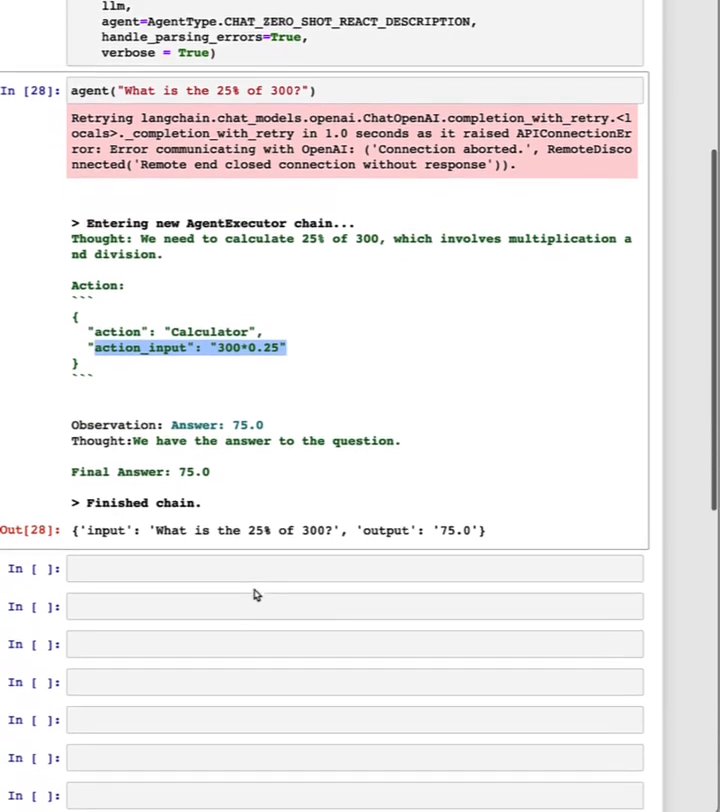
scroll(down, 3)
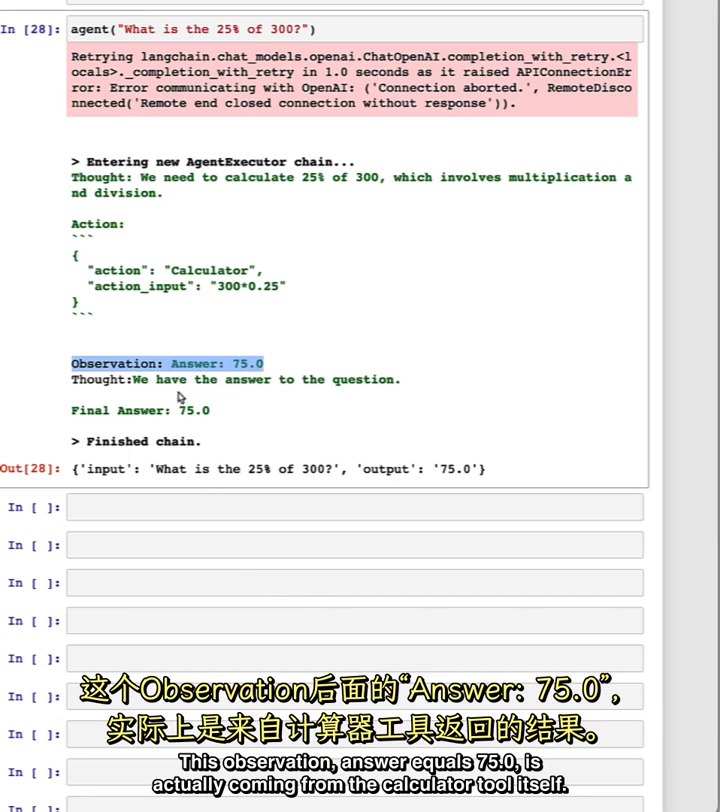
mouse_move(80, 404)
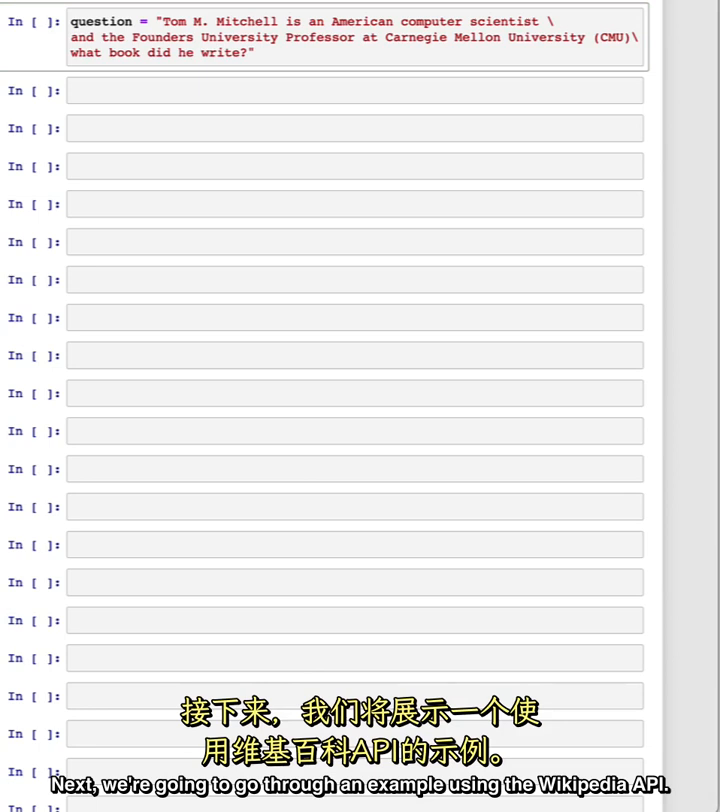
Run result = agent(question) for the Tom M. Mitchell Wikipedia query
text(result = agent(question))
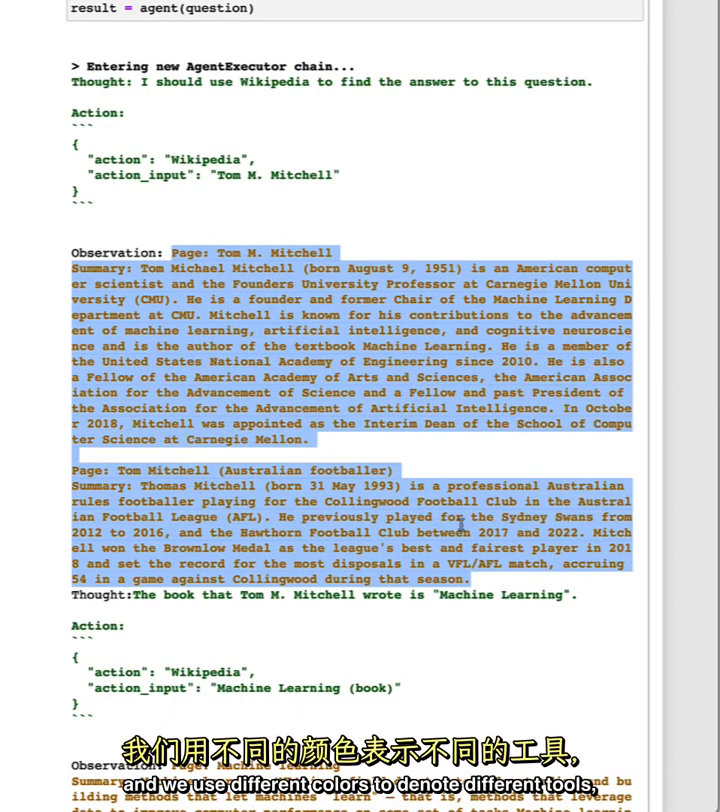
scroll(down, 3)
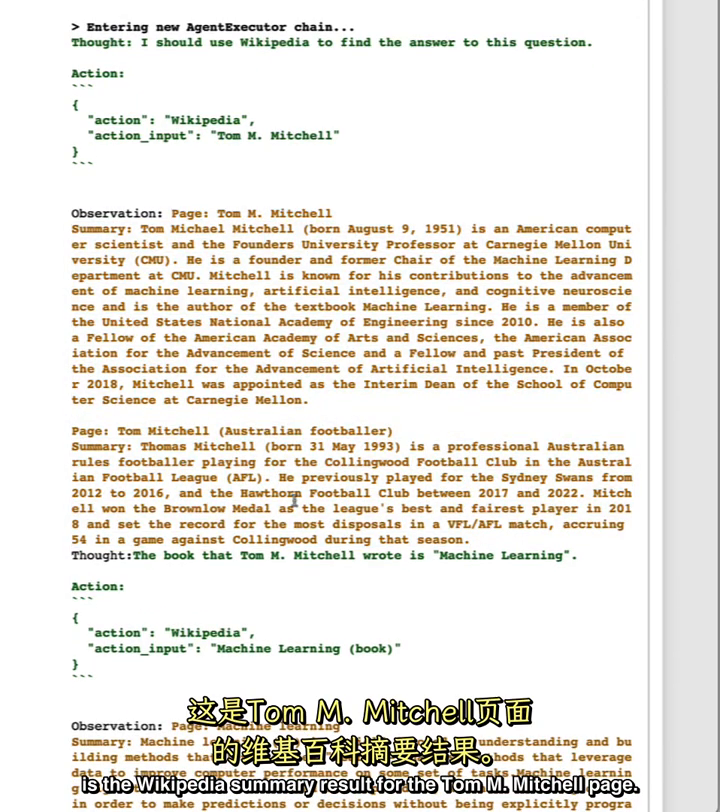
scroll(down, 3)
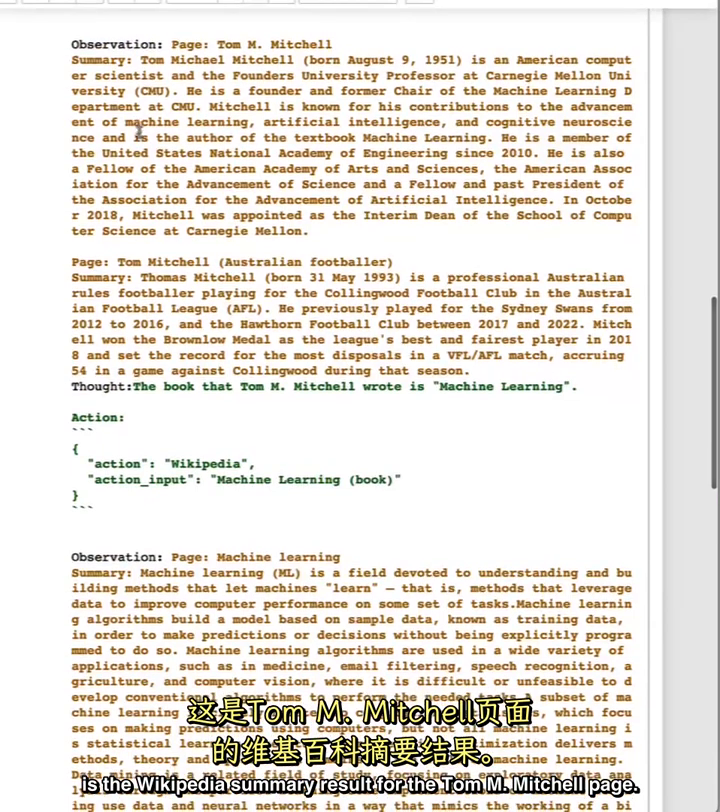
scroll(up, 3)
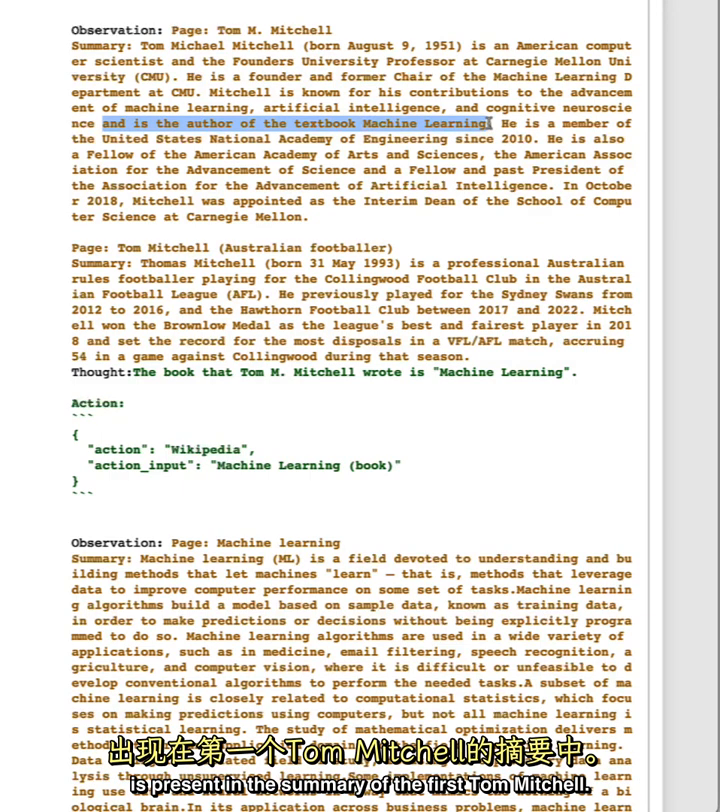
scroll(down, 3)
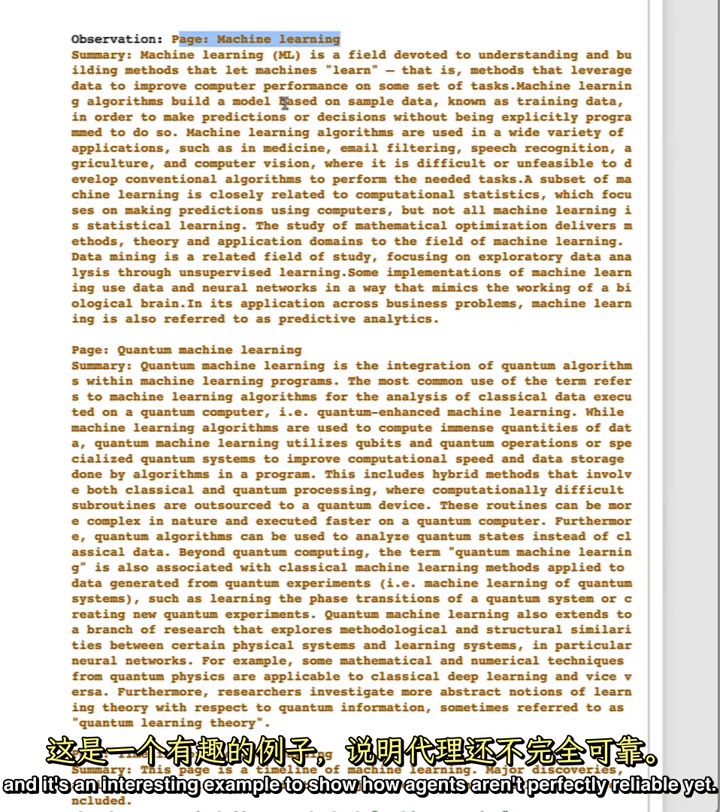
scroll(down, 3)
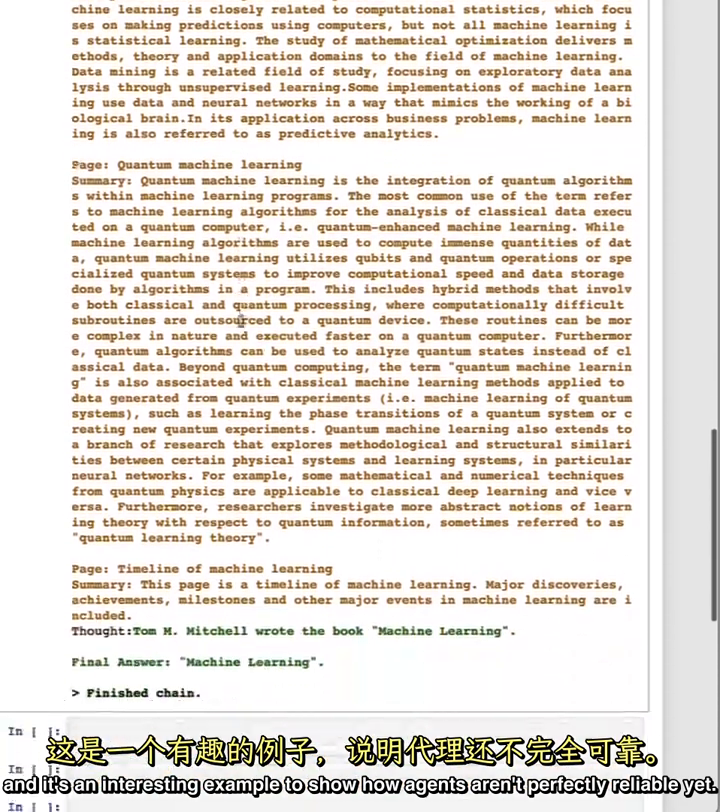
scroll(down, 3)
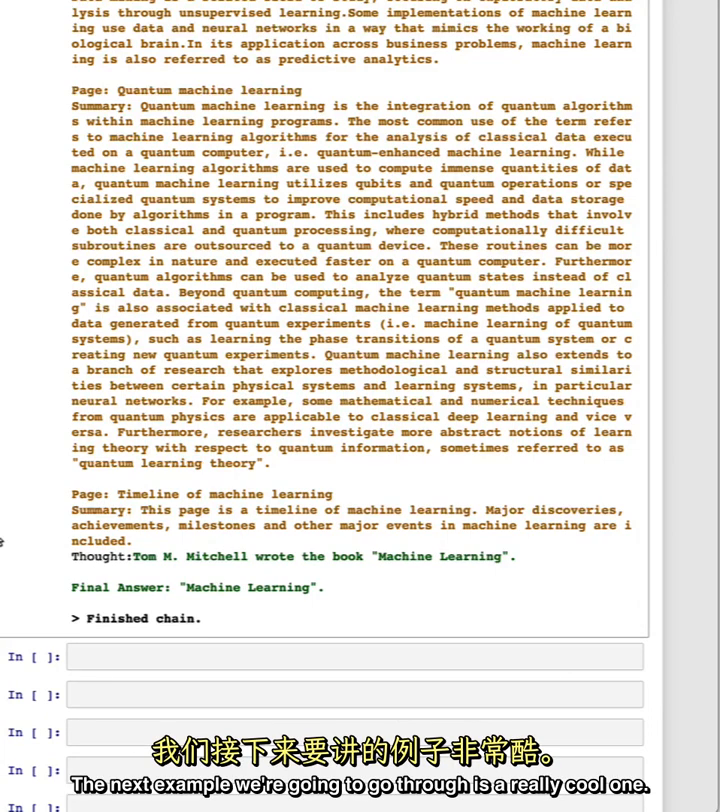
scroll(down, 3)
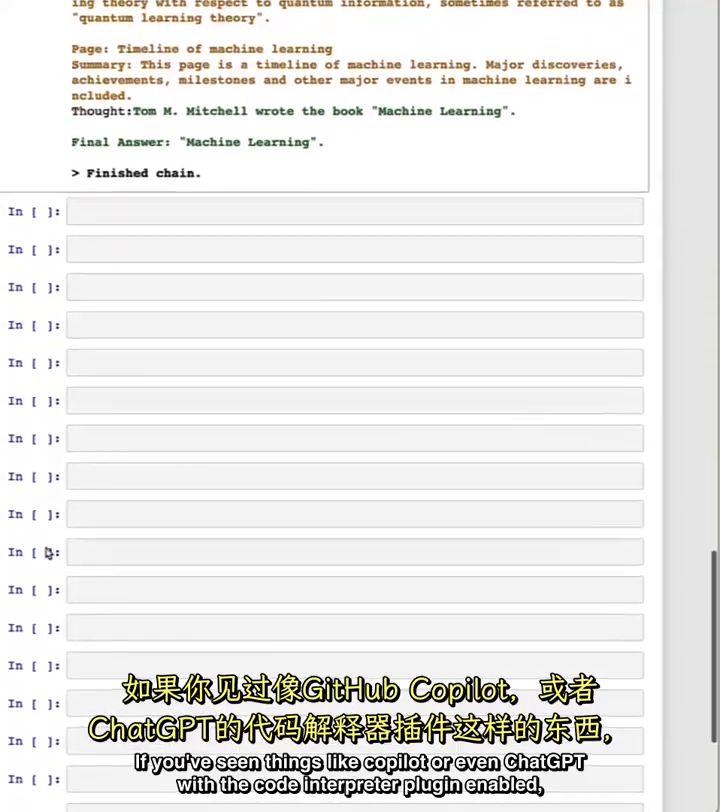
scroll(down, 3)
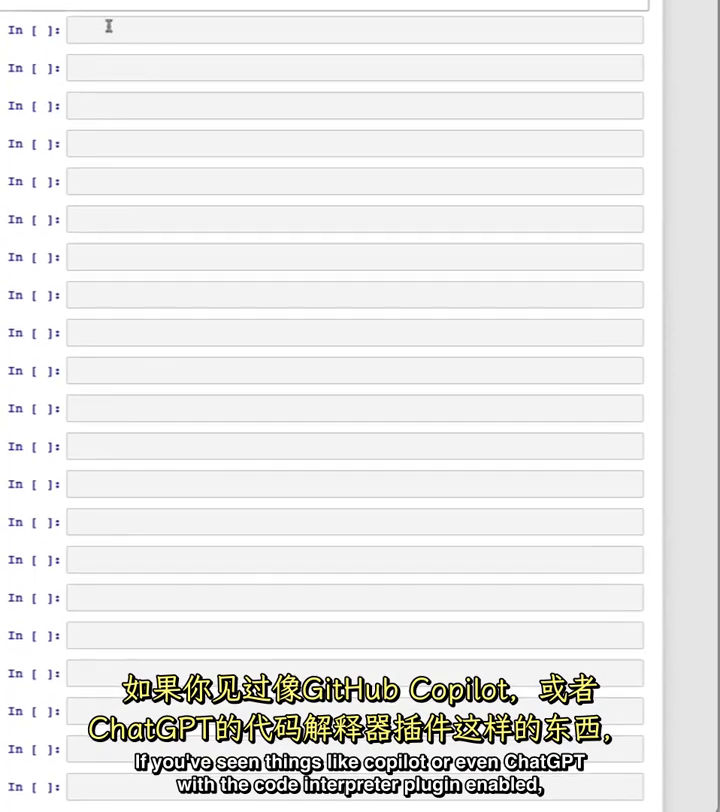
Add agent = create_python_agent(llm, tool=PythonREPLTool(), verbose=True) in a new cell
click(352, 30)
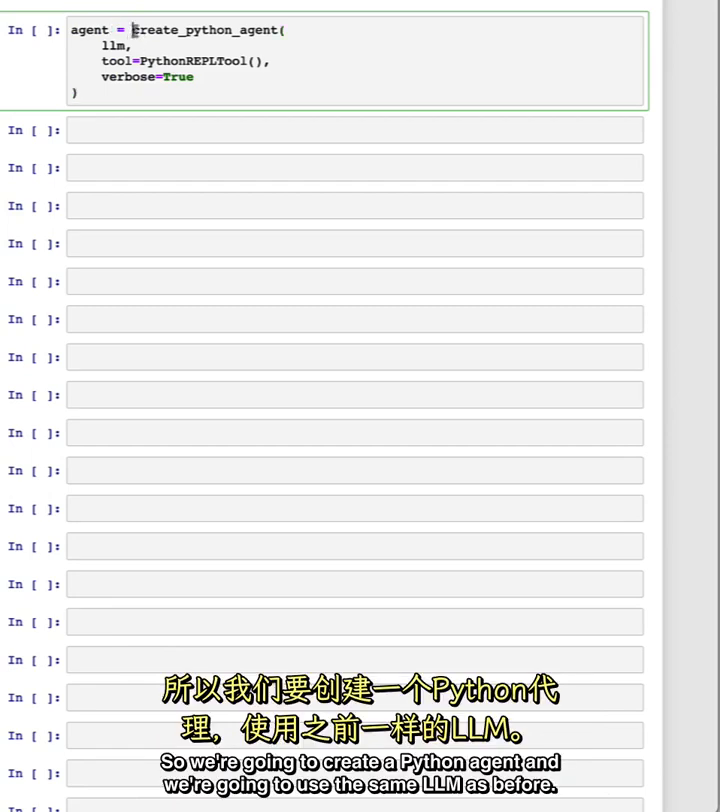
double_click(202, 30)
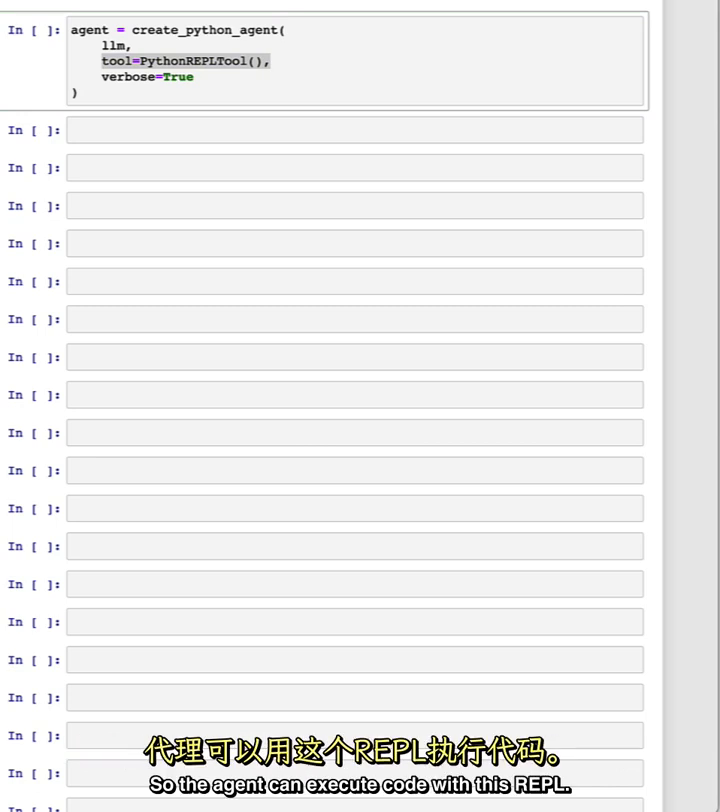
mouse_move(276, 68)
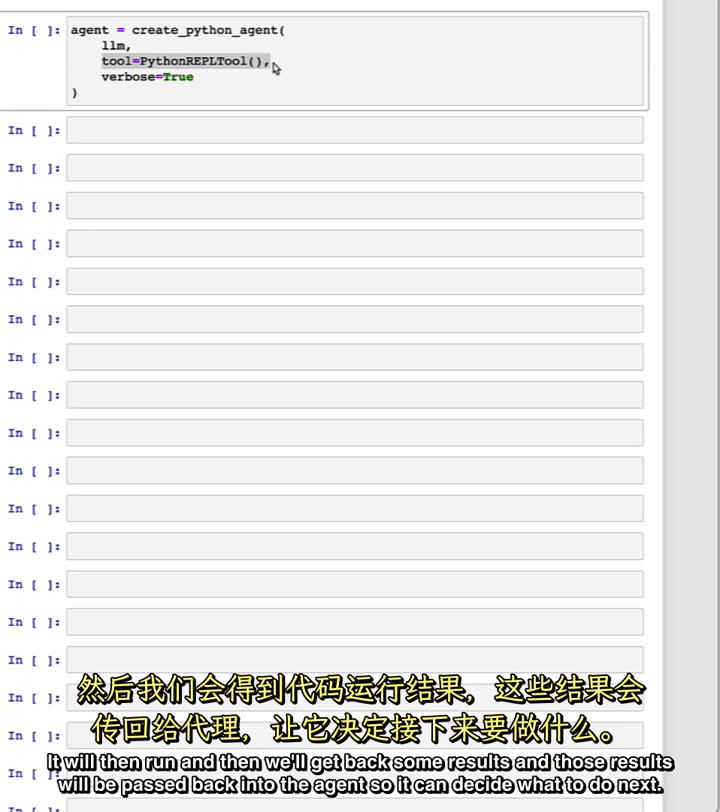
mouse_move(274, 68)
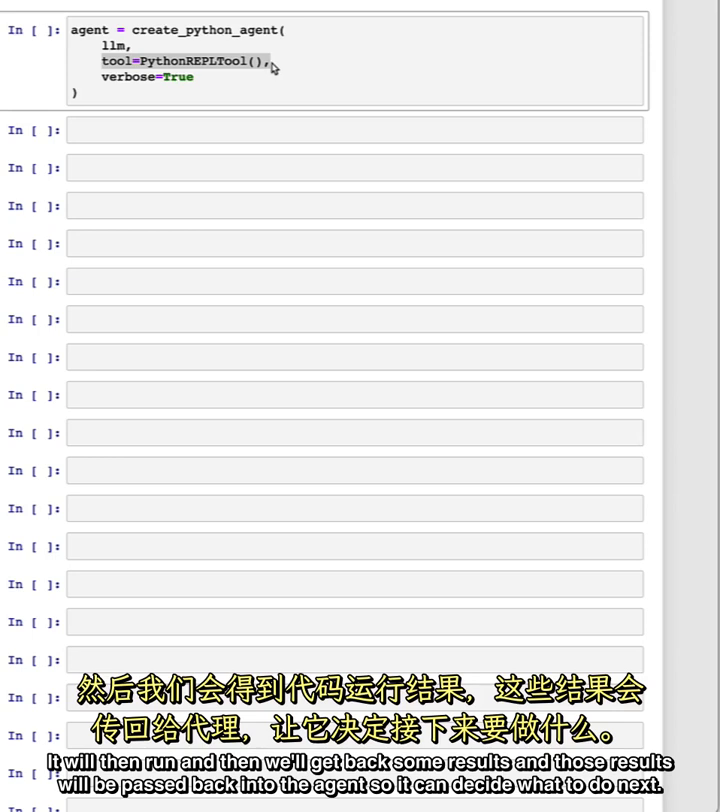
Add the customer_list cell and run the agent.run sorting request by last then first name
click(270, 62)
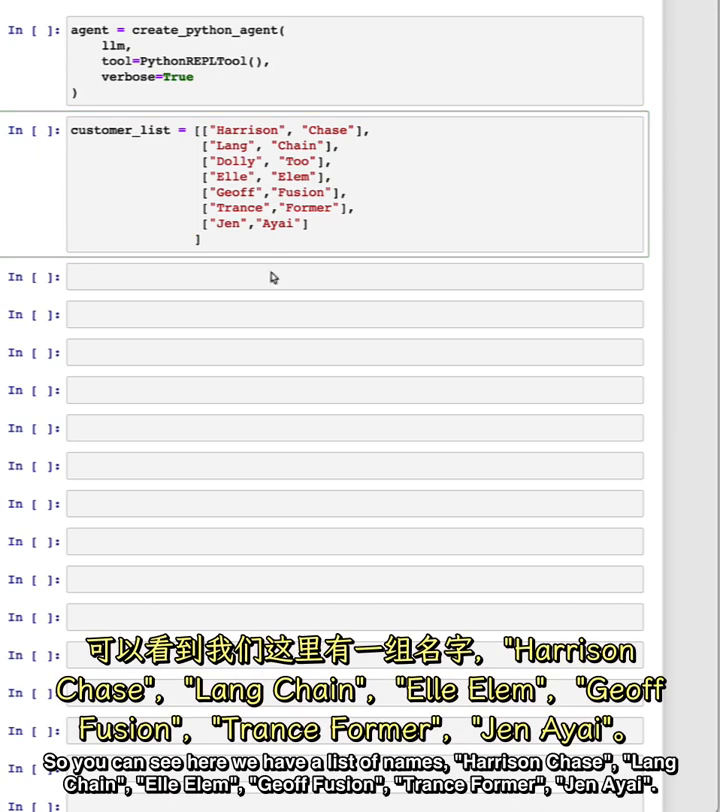
mouse_move(364, 268)
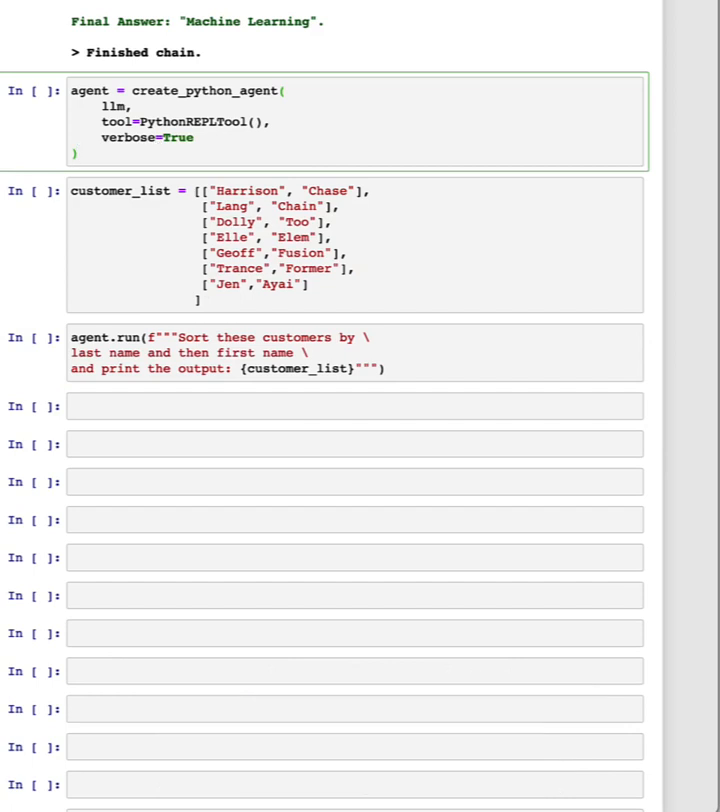
click(356, 352)
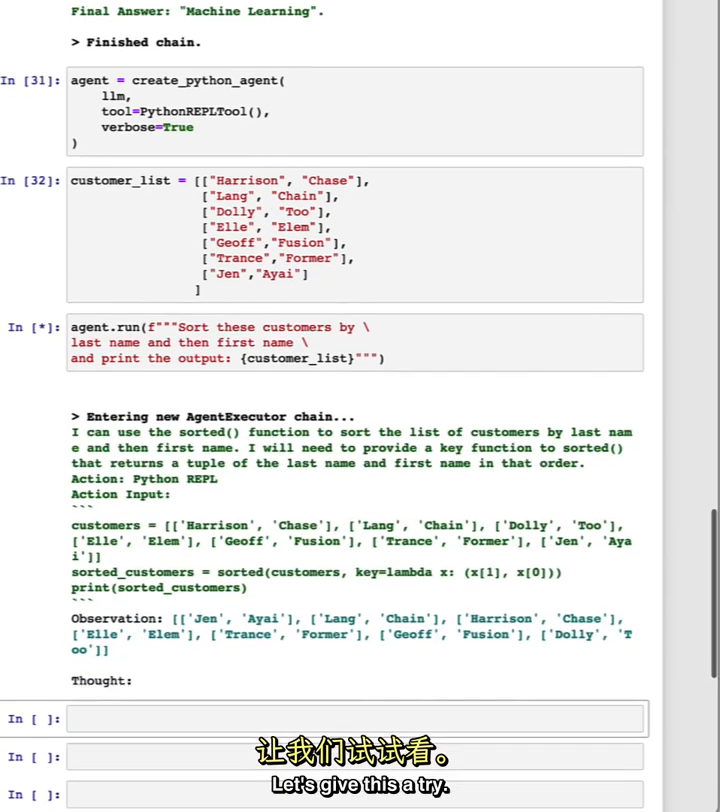
Review the agent's generated code — customers assignment and print — and the sorted Out[33] result
scroll(down, 3)
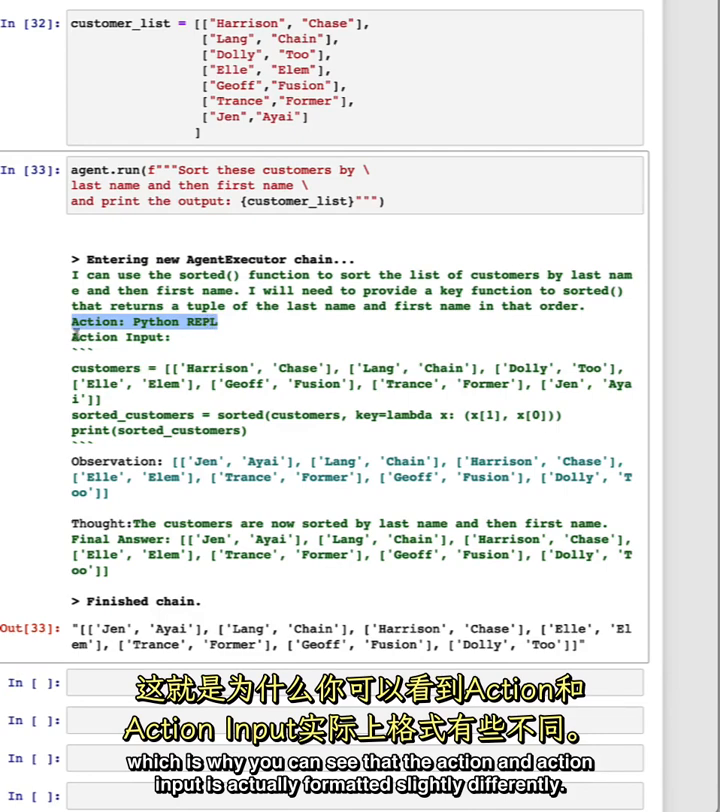
scroll(down, 3)
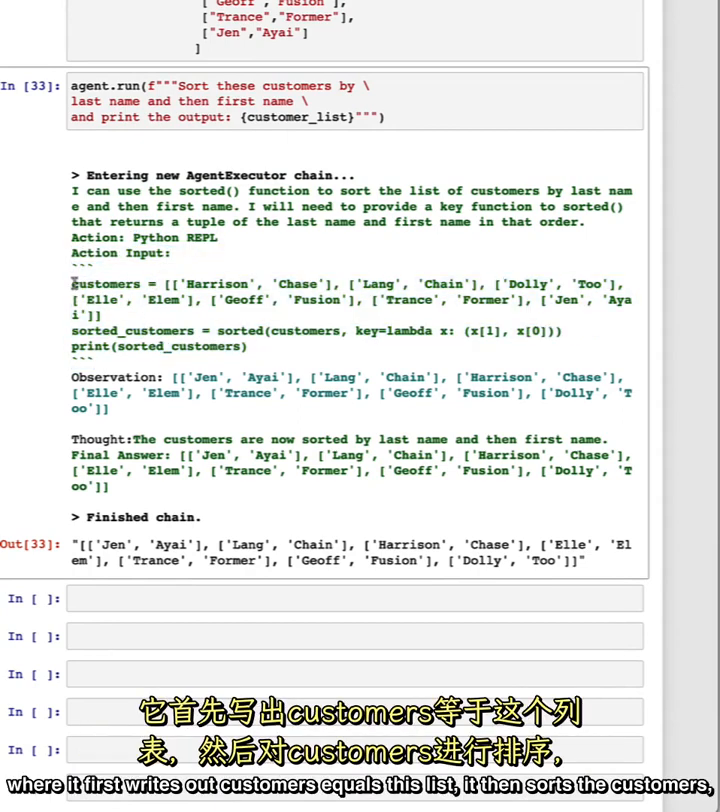
double_click(104, 284)
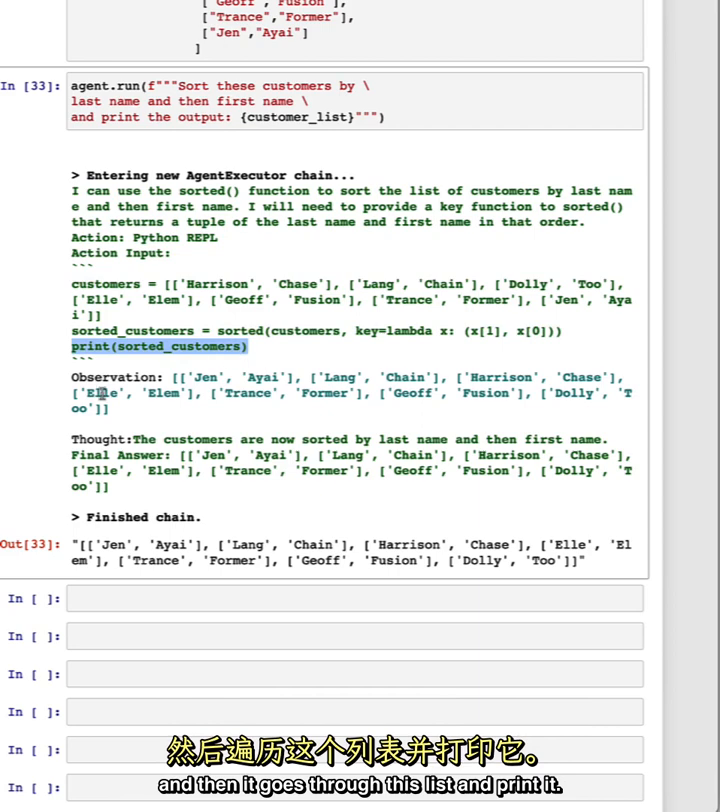
scroll(down, 3)
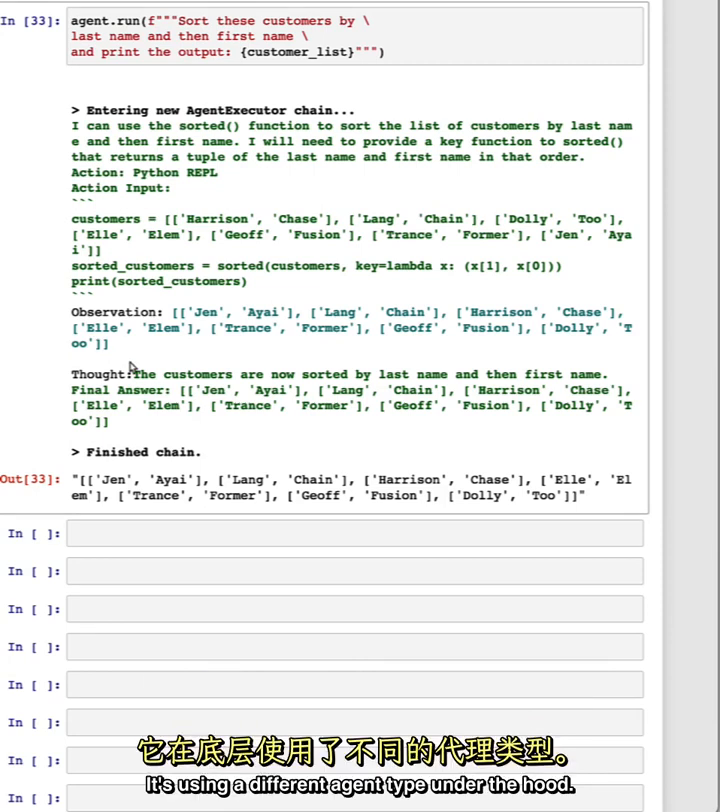
mouse_move(130, 368)
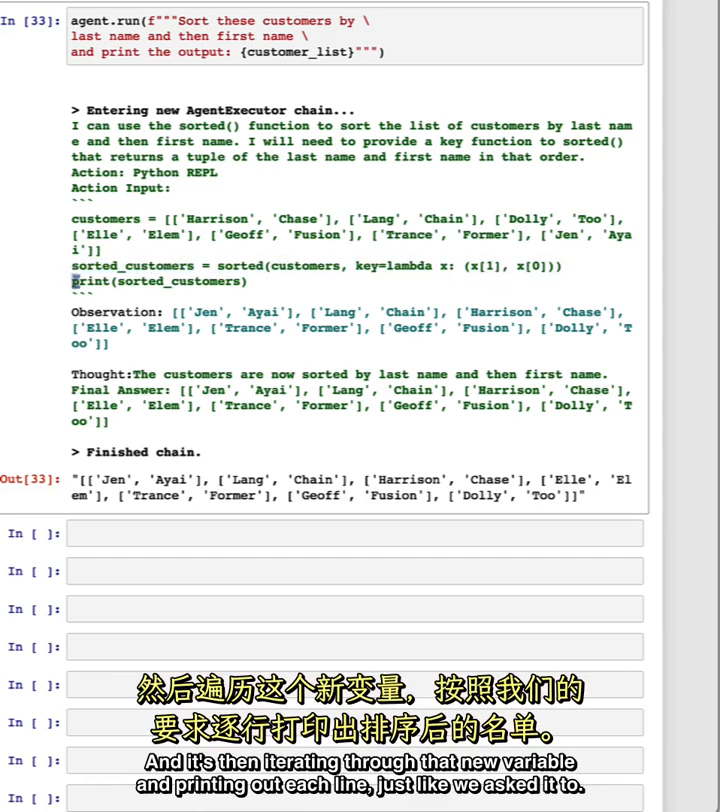
double_click(160, 280)
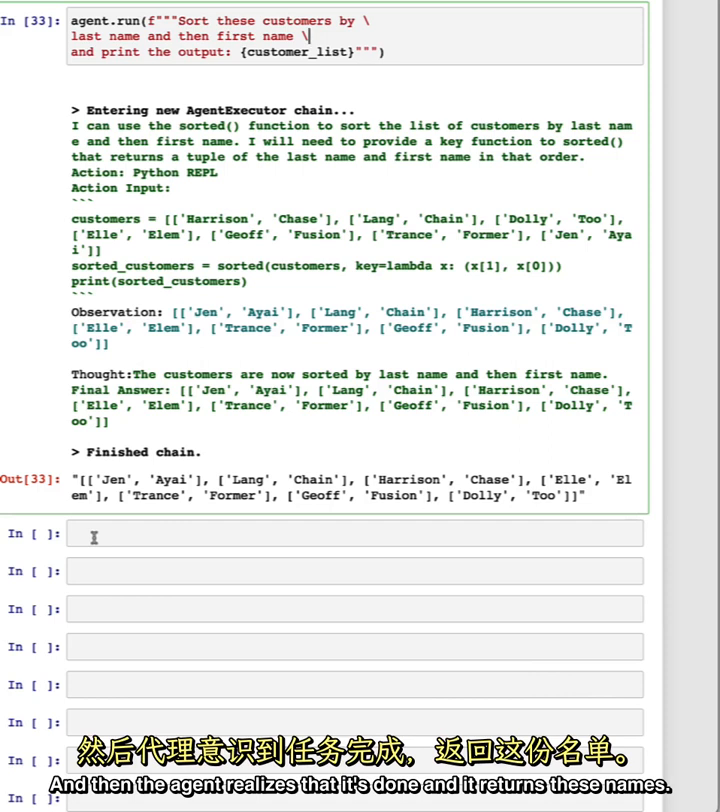
Wrap agent.run in langchain.debug=True/False and rerun to get chain-level debug traces
click(356, 532)
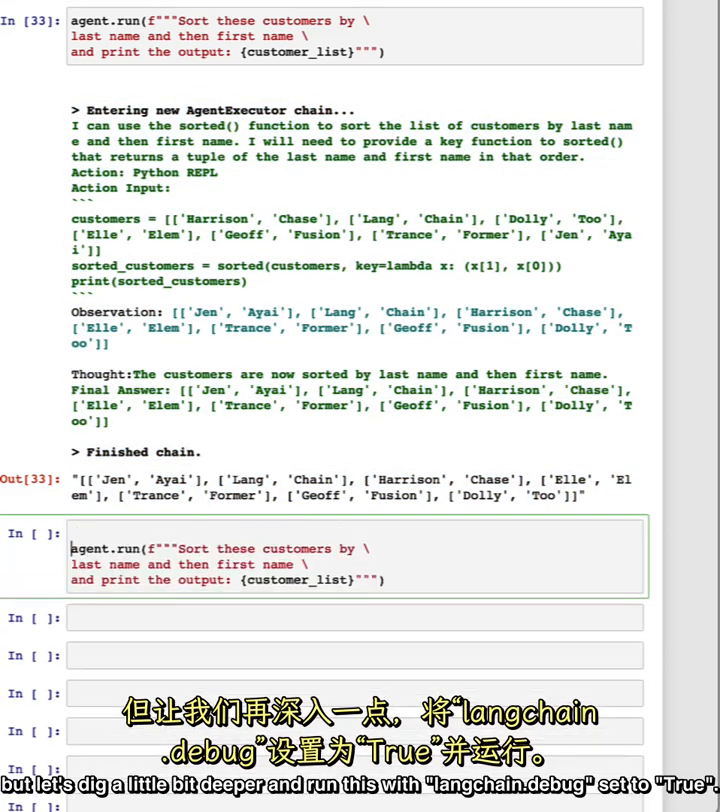
text(langchain.debug=True)
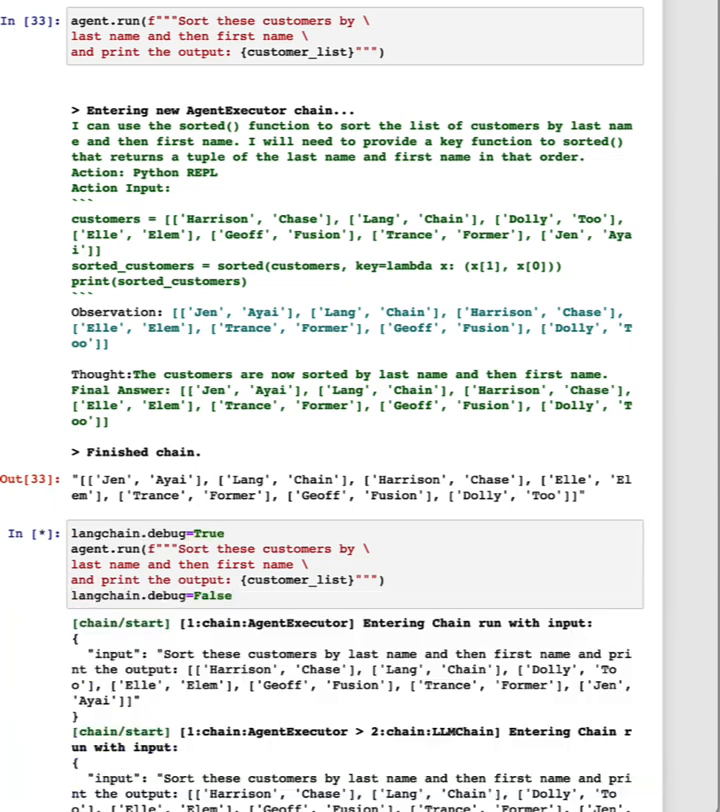
scroll(down, 3)
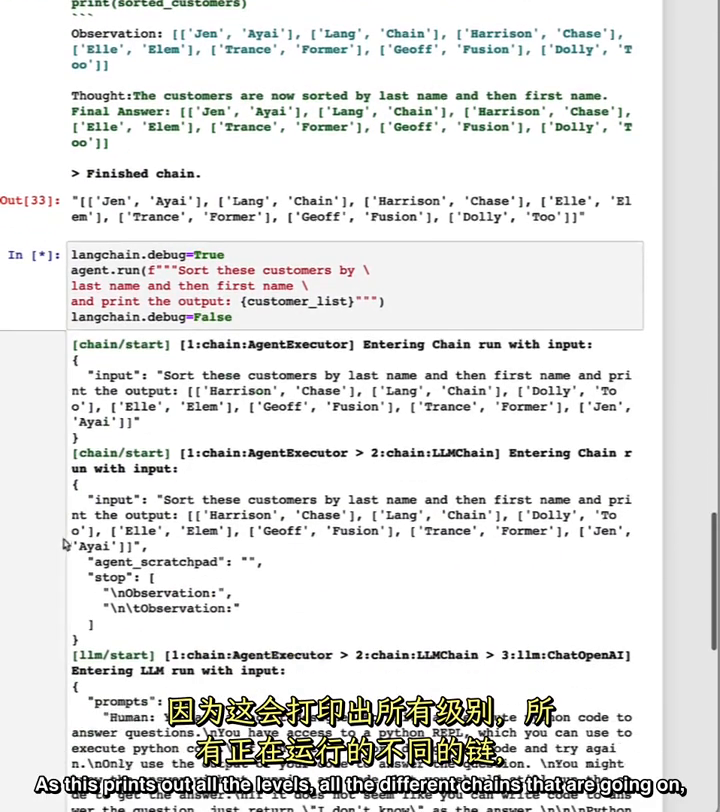
scroll(down, 3)
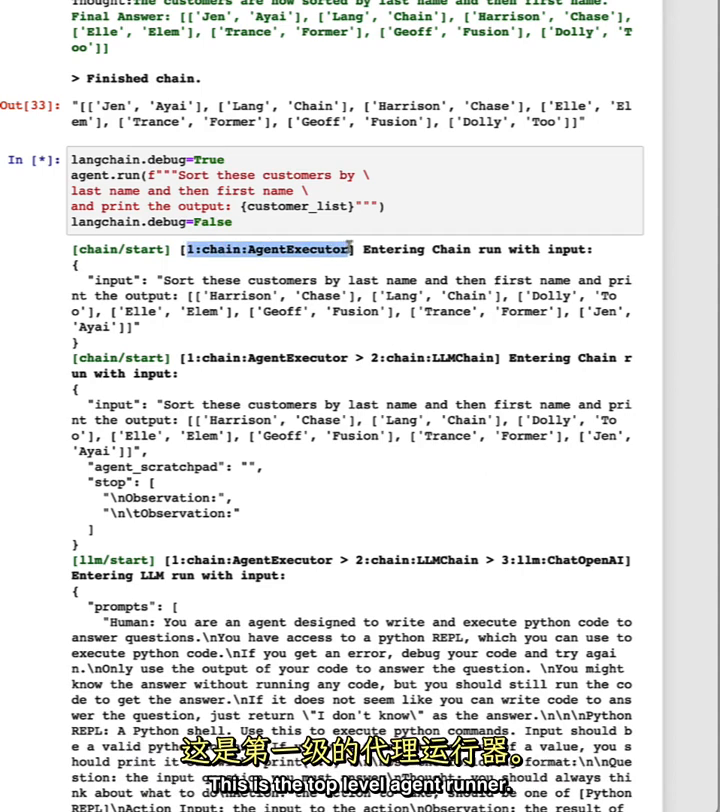
scroll(down, 3)
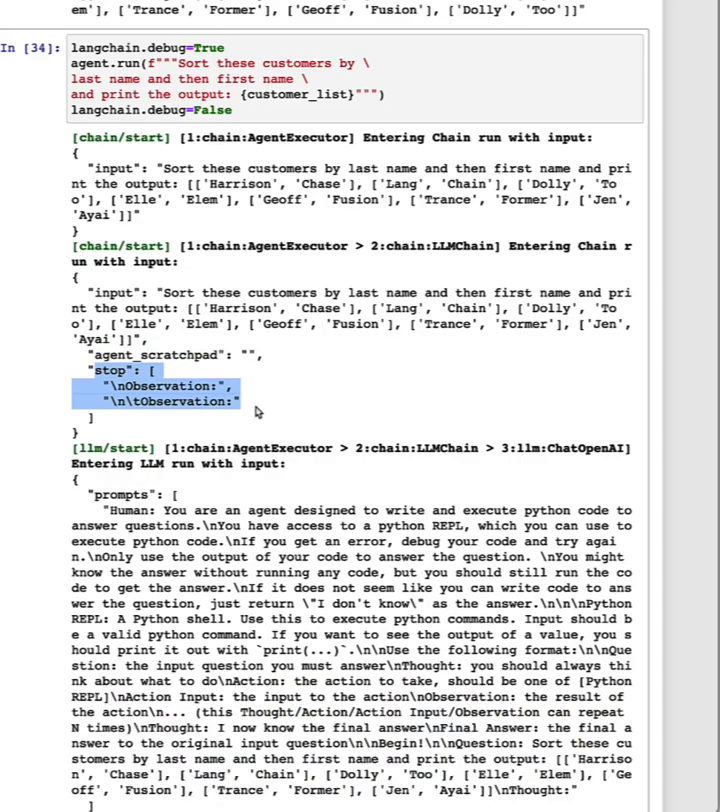
scroll(down, 3)
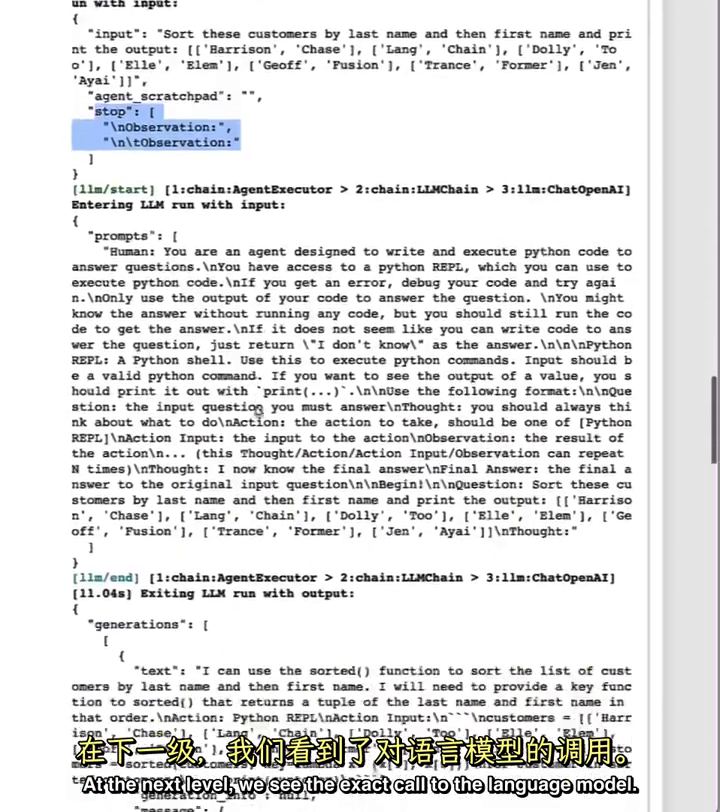
scroll(down, 3)
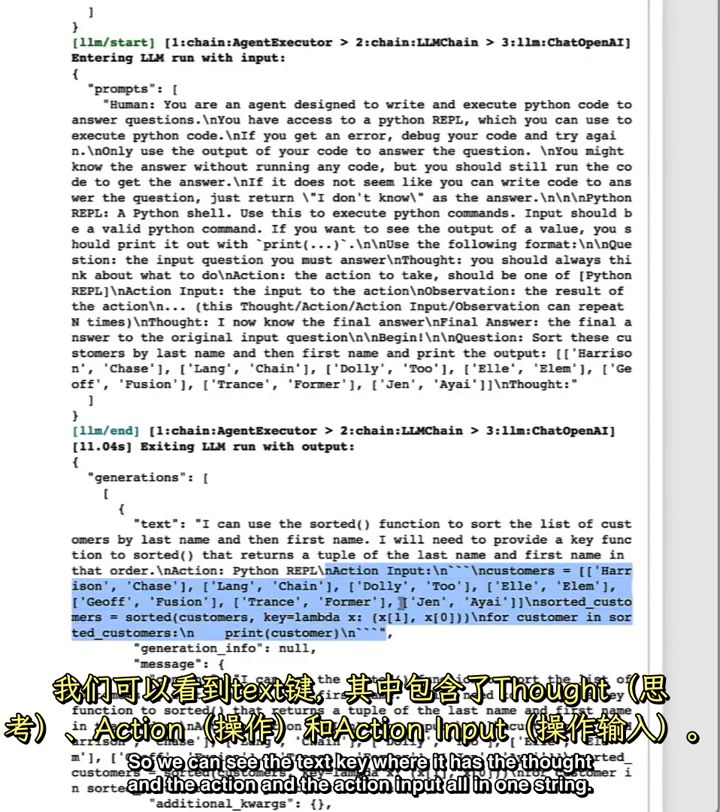
scroll(down, 3)
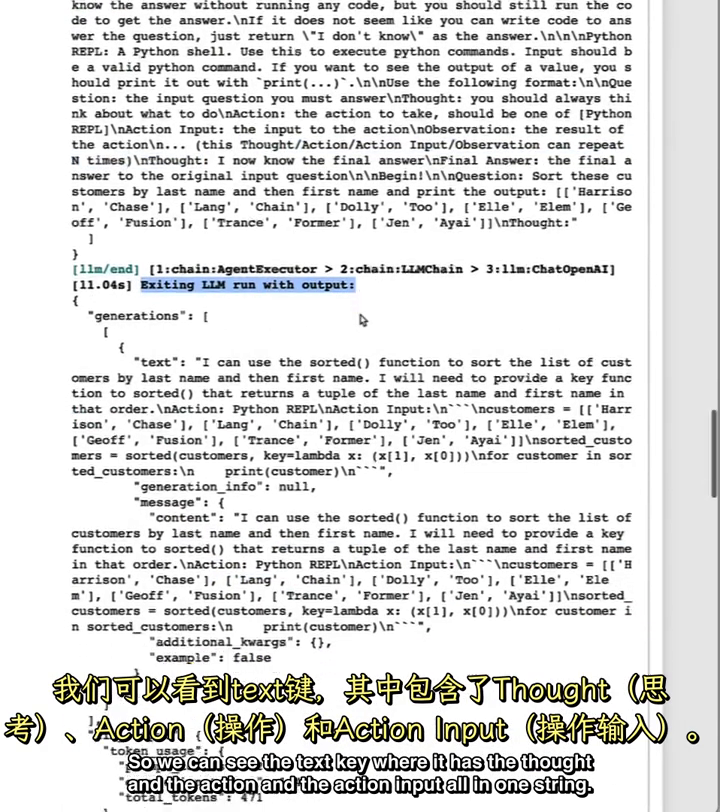
scroll(down, 3)
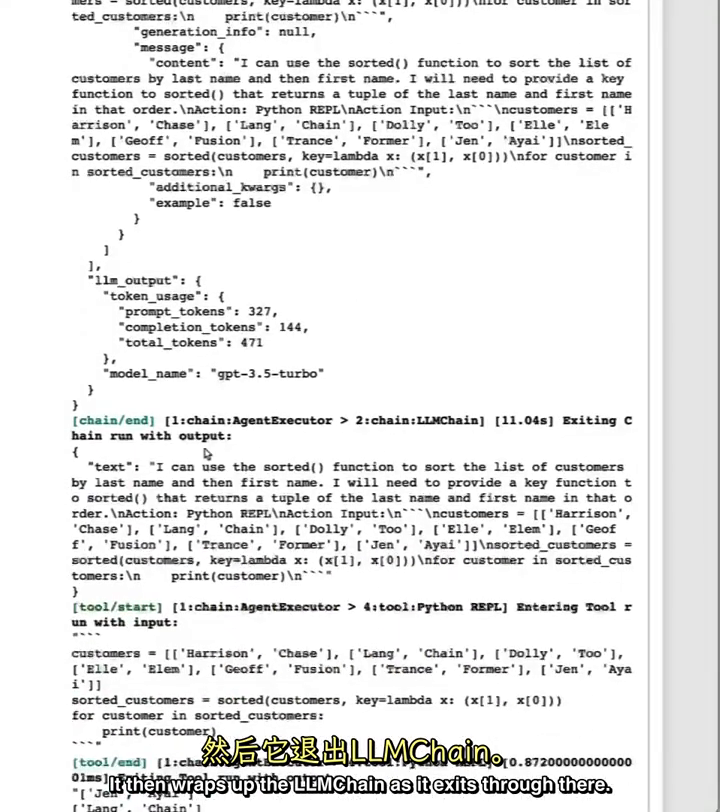
scroll(down, 3)
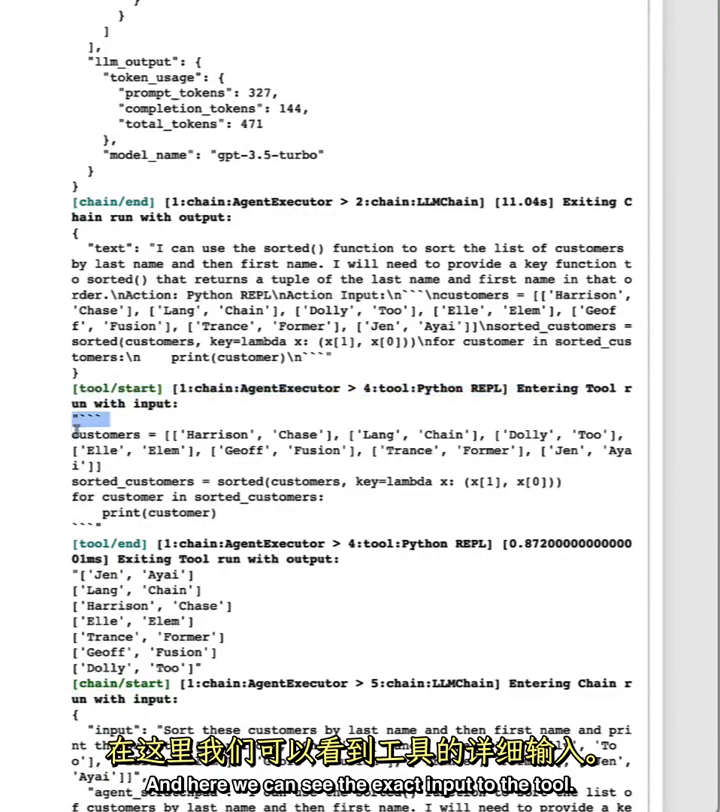
scroll(down, 3)
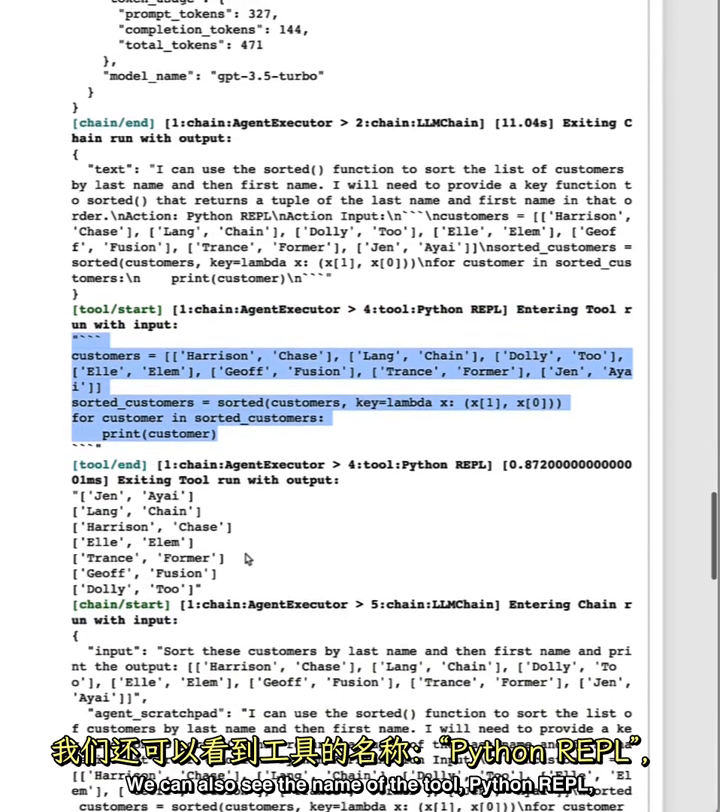
scroll(down, 3)
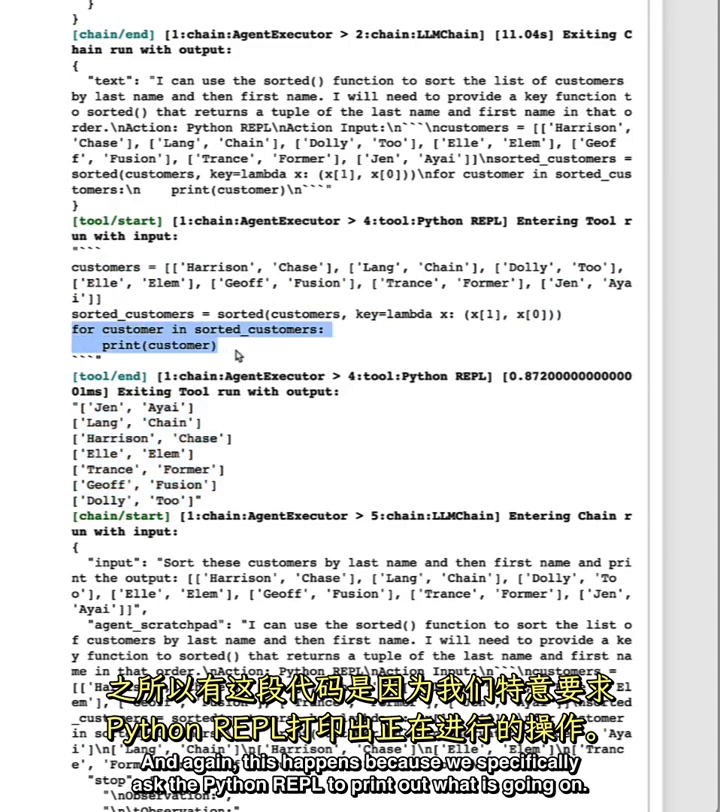
scroll(down, 3)
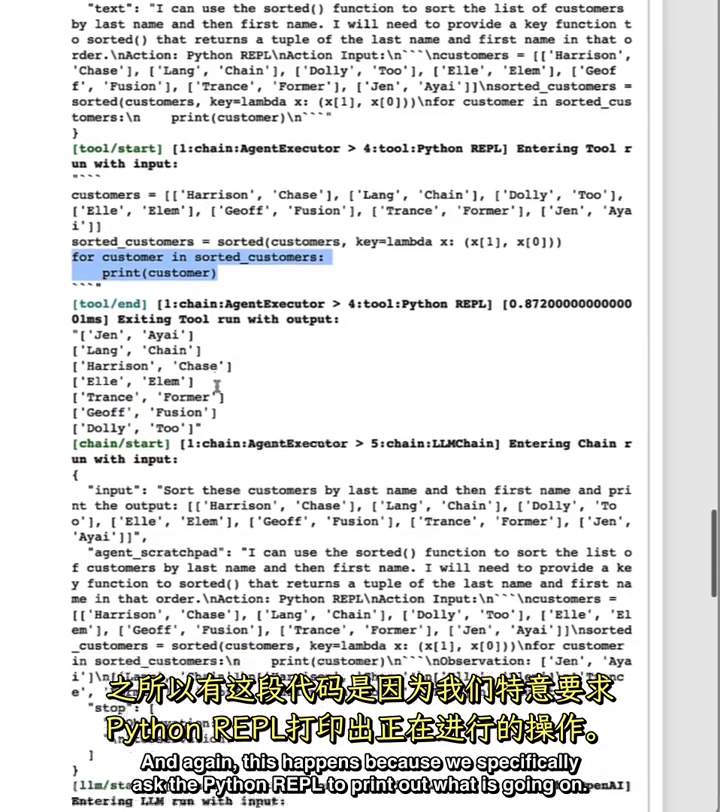
scroll(down, 3)
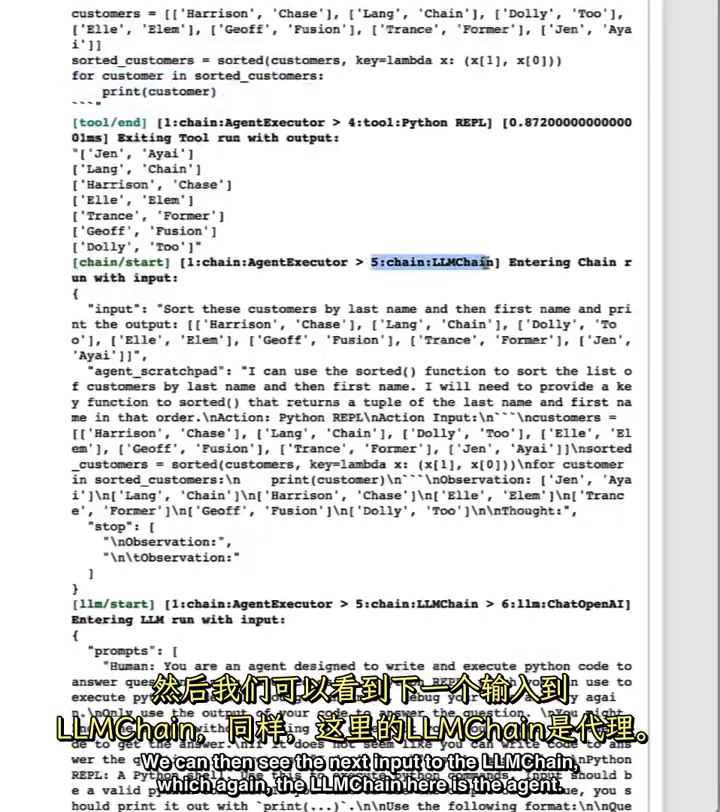
scroll(down, 3)
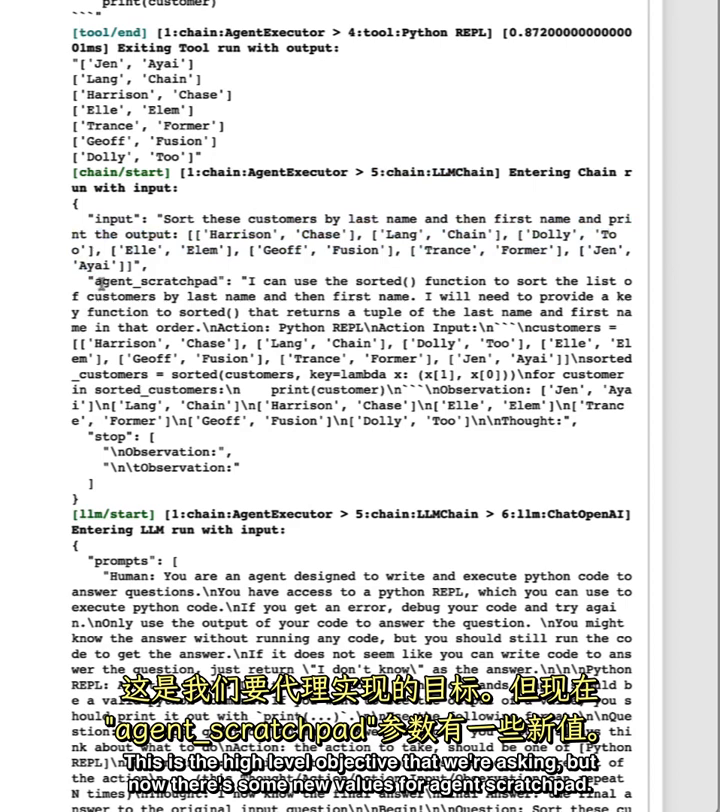
double_click(160, 280)
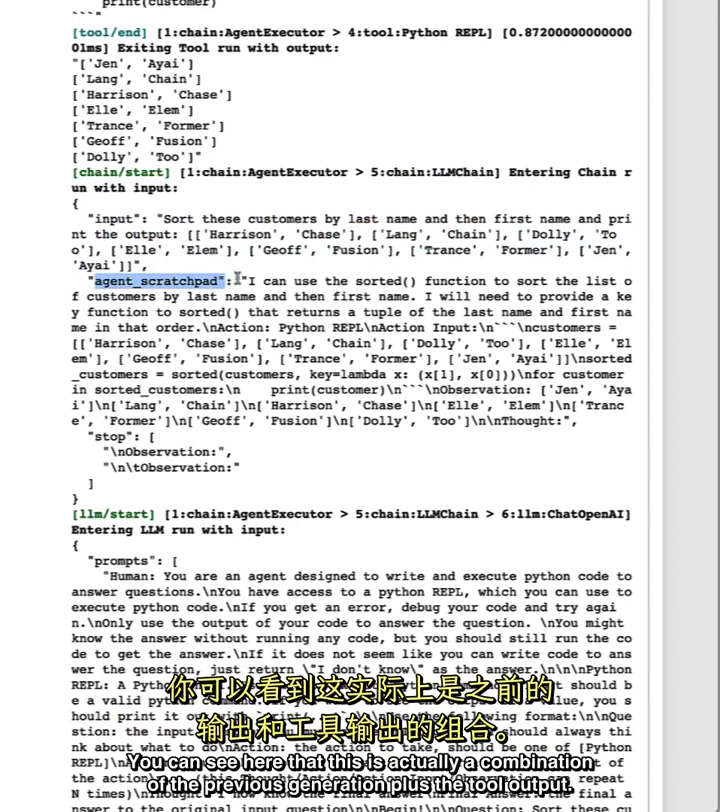
drag(248, 280, 262, 296)
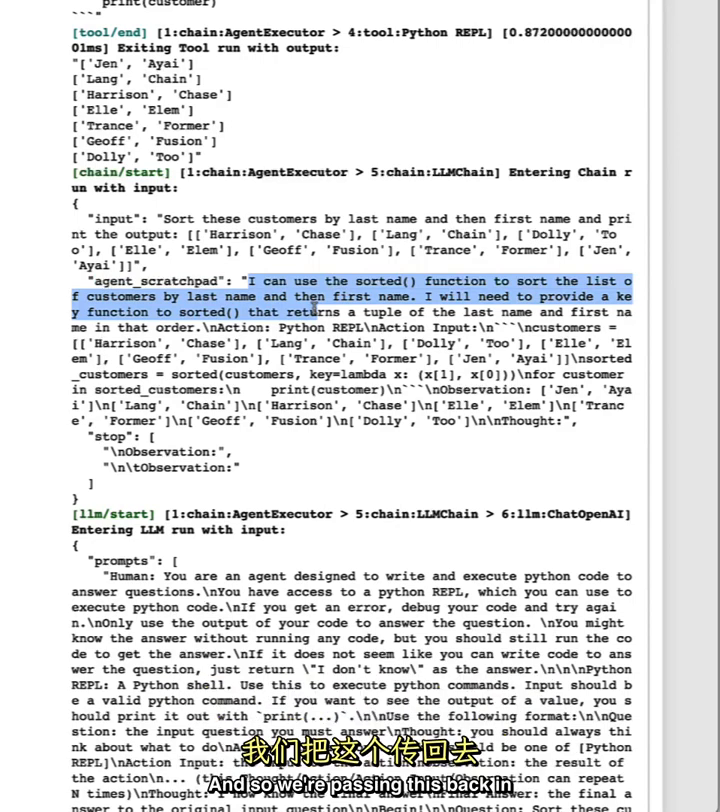
scroll(down, 3)
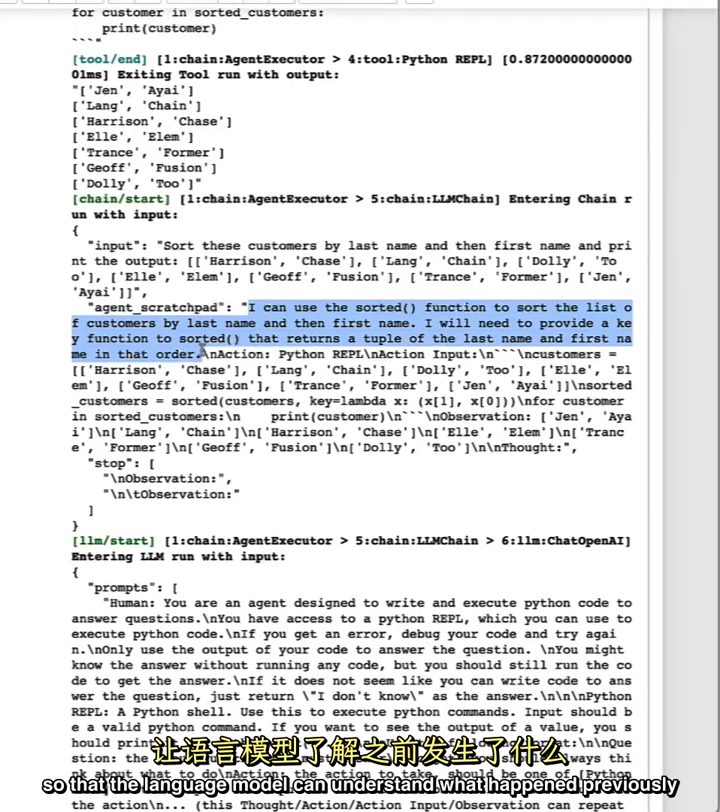
scroll(down, 3)
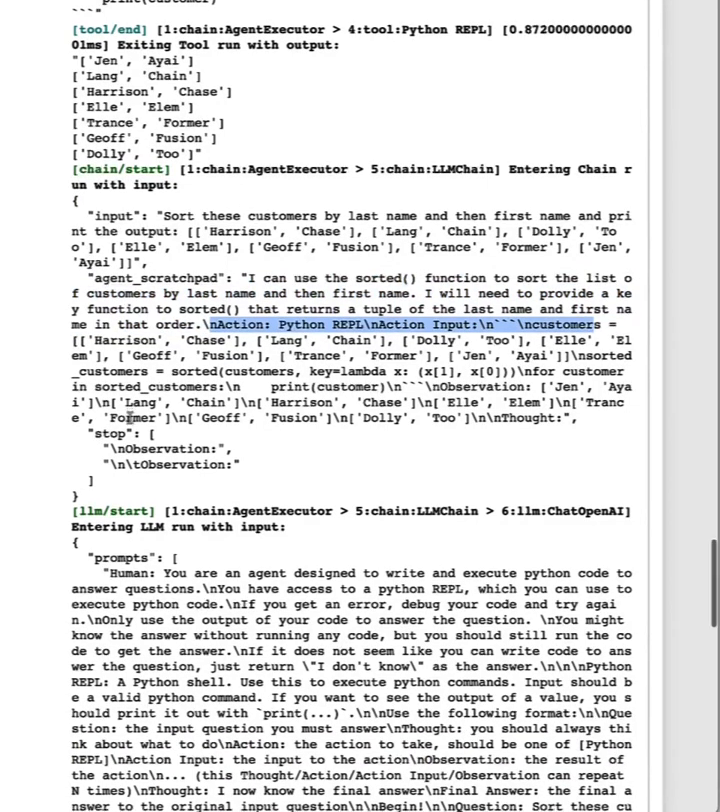
scroll(down, 3)
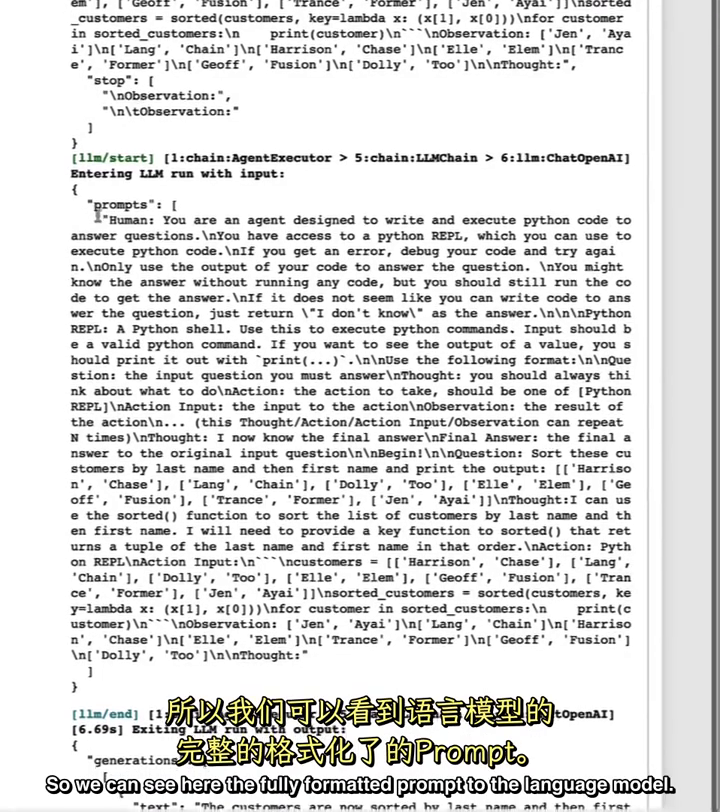
Scroll to the new cell importing tool from langchain.agents and date from datetime
scroll(down, 3)
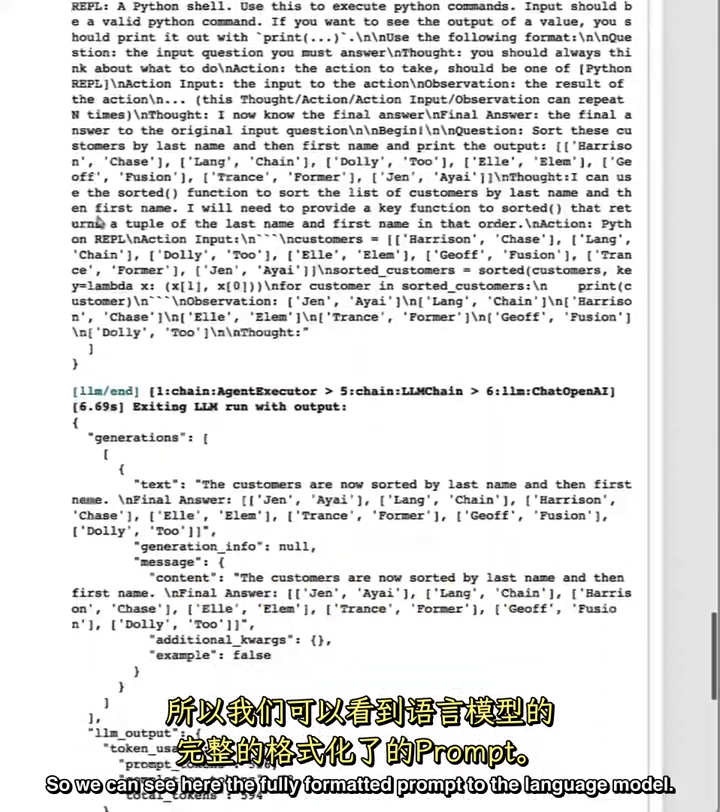
scroll(down, 3)
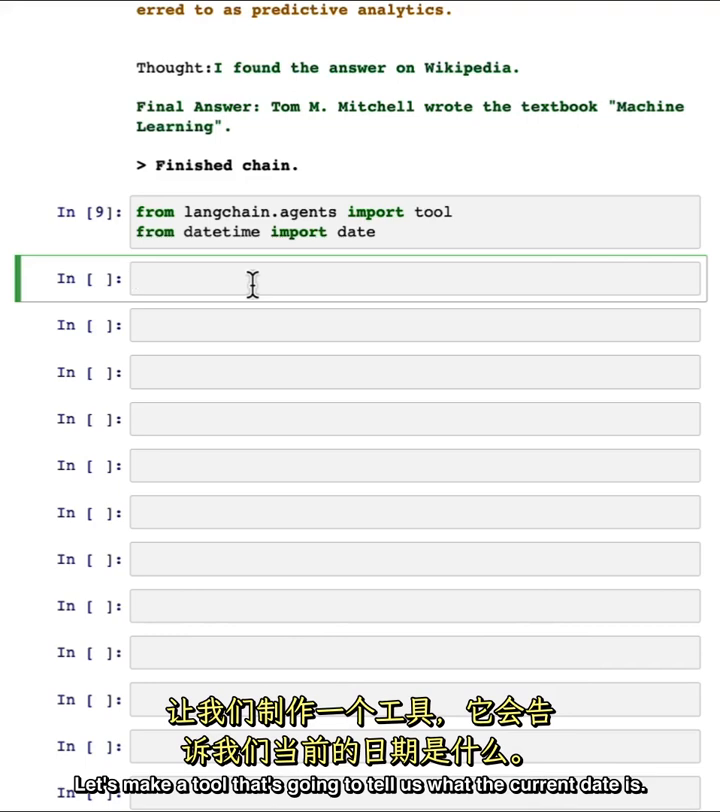
text(@tool)
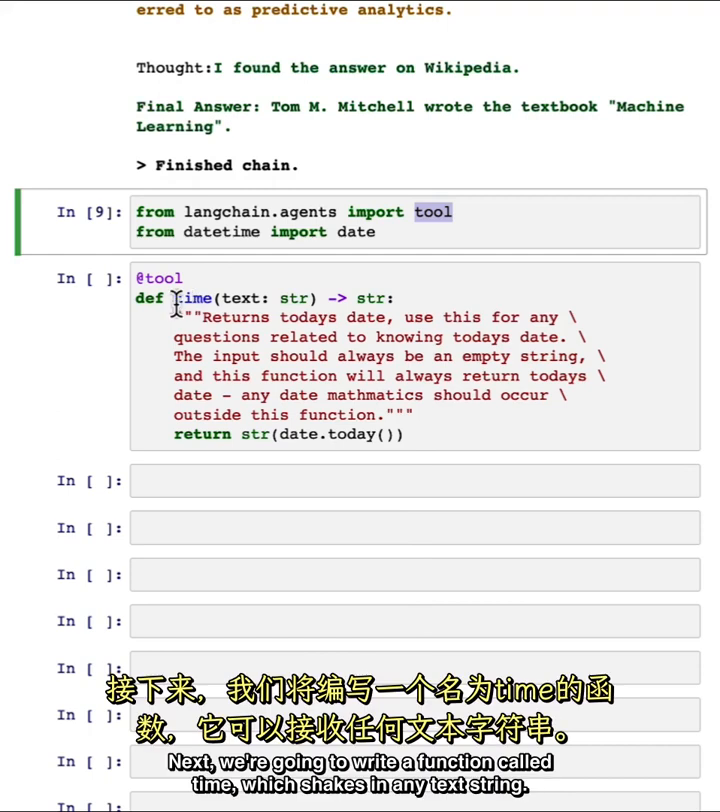
mouse_move(228, 298)
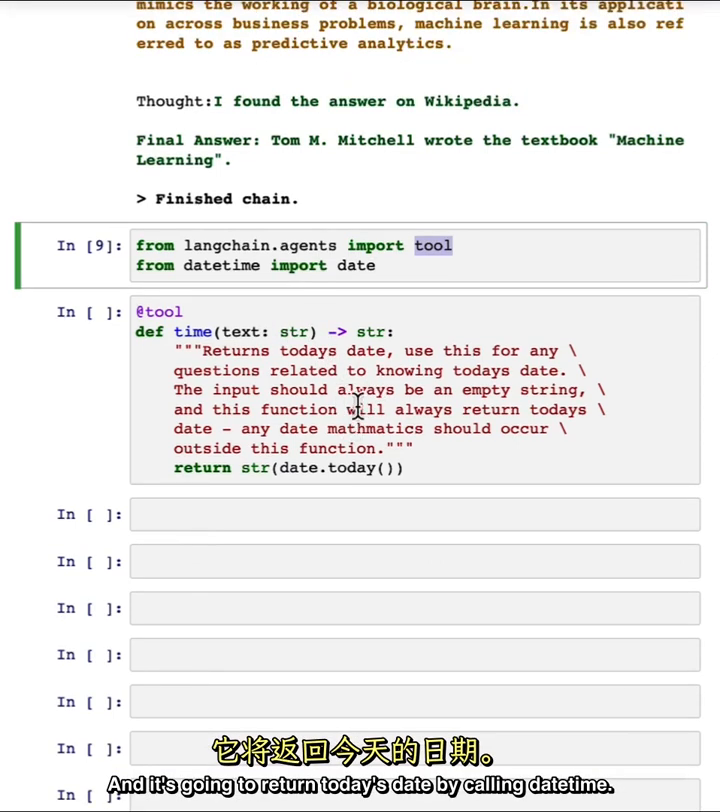
scroll(down, 3)
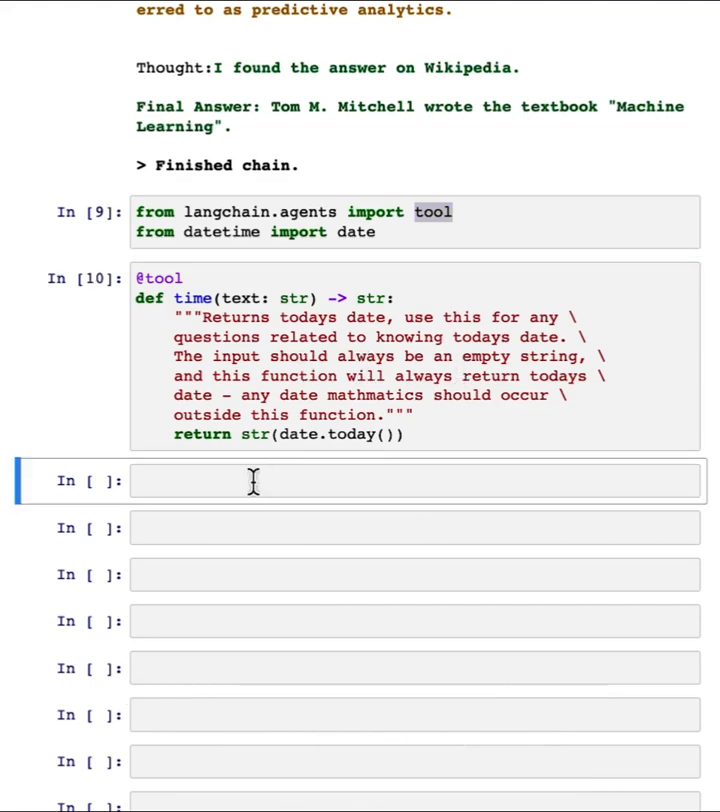
Initialize a CHAT_ZERO_SHOT_REACT_DESCRIPTION agent with tools + [time] and ask "whats the date today?"
text(agent= initialize_agent()
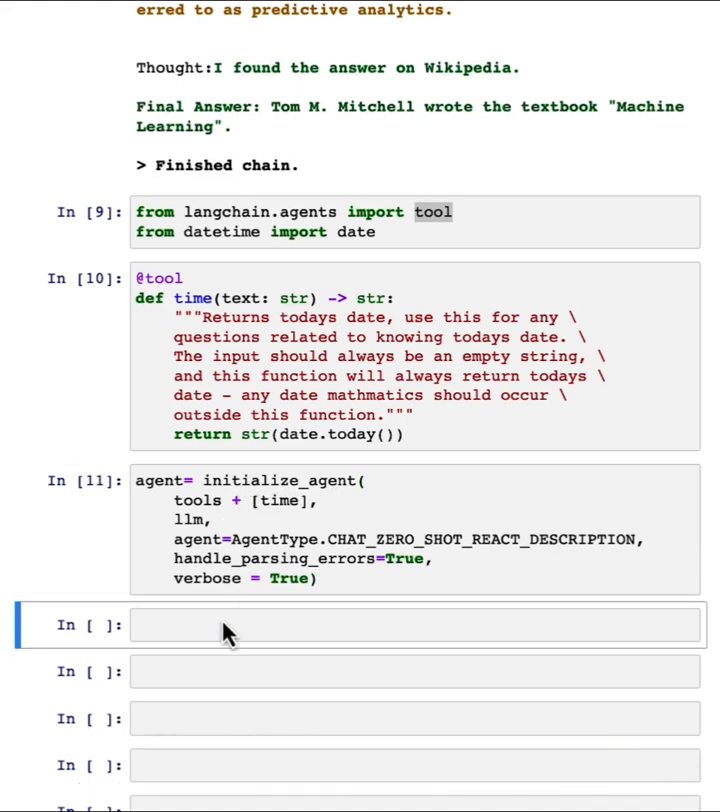
text(agent.run("whats the date today?"))
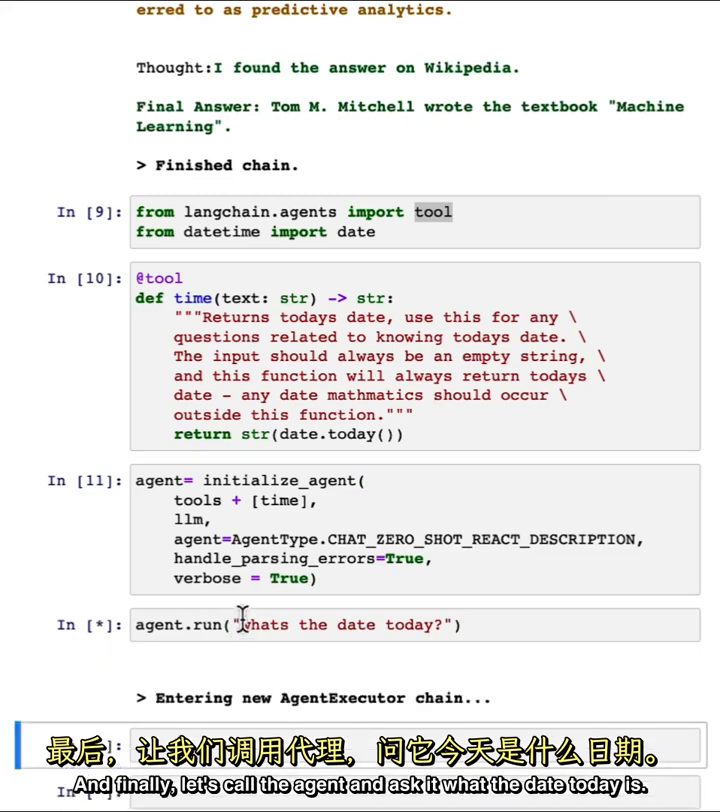
Review the run output and highlight the time tool the agent chose for the 2023-05-21 answer
scroll(down, 3)
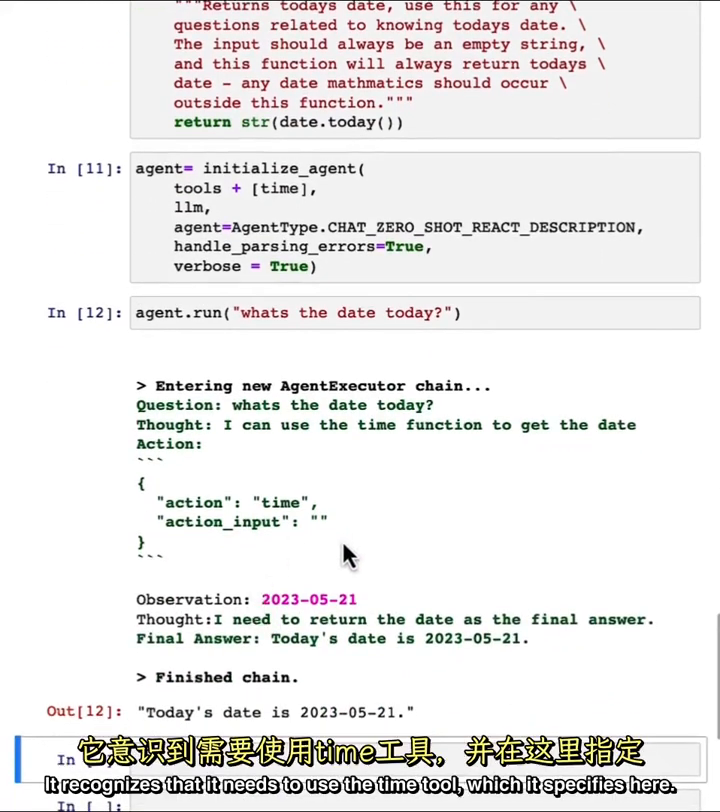
mouse_move(284, 506)
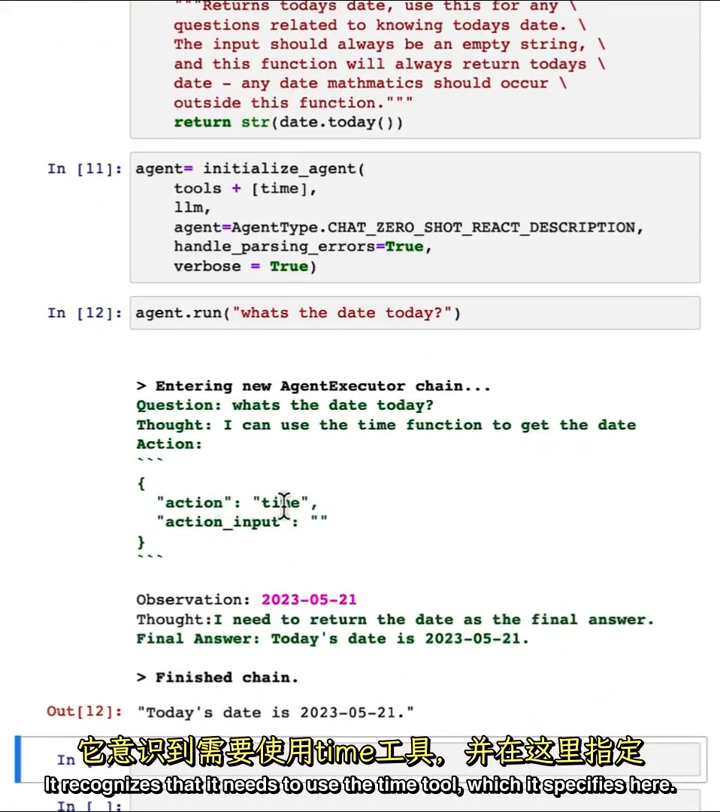
double_click(282, 502)
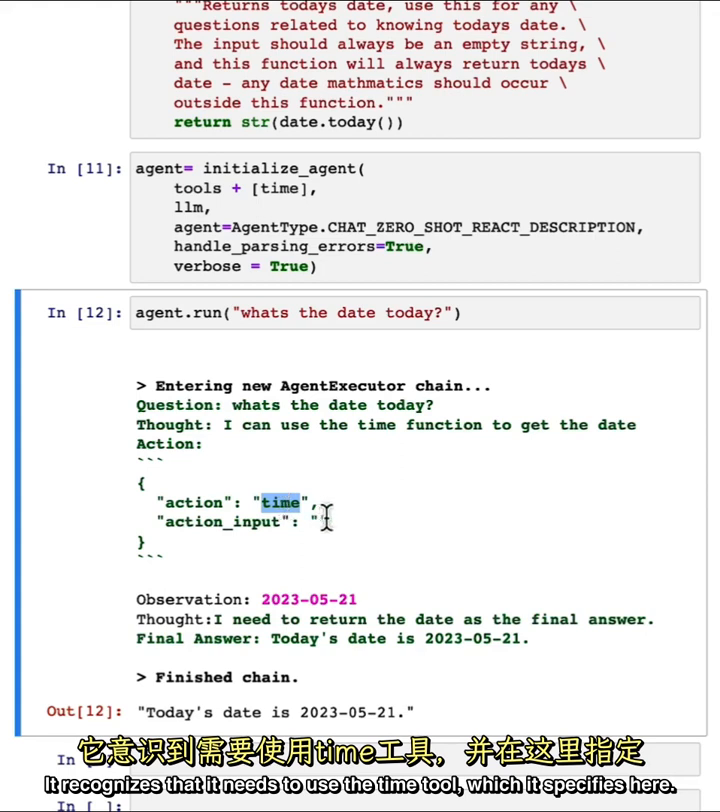